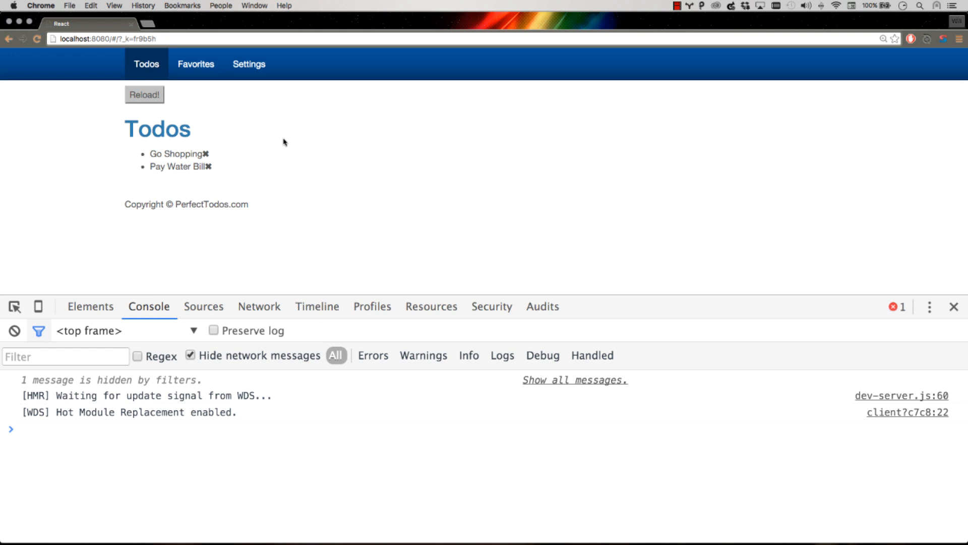
mouse_move(255, 134)
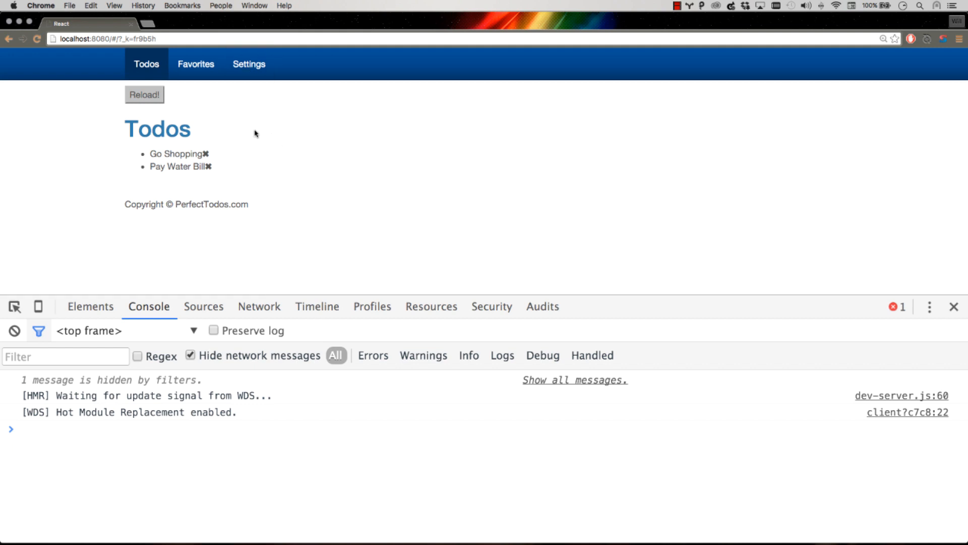
mouse_move(218, 84)
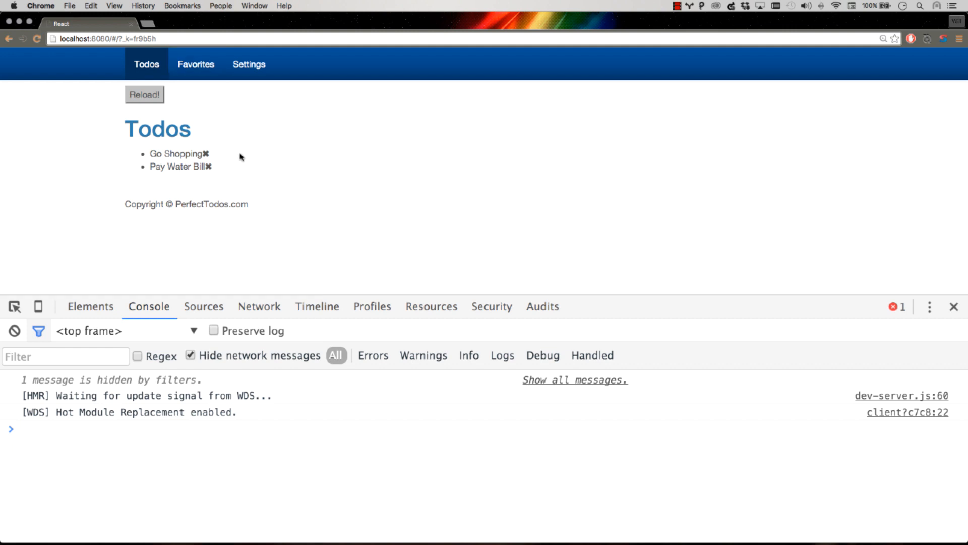
mouse_move(208, 98)
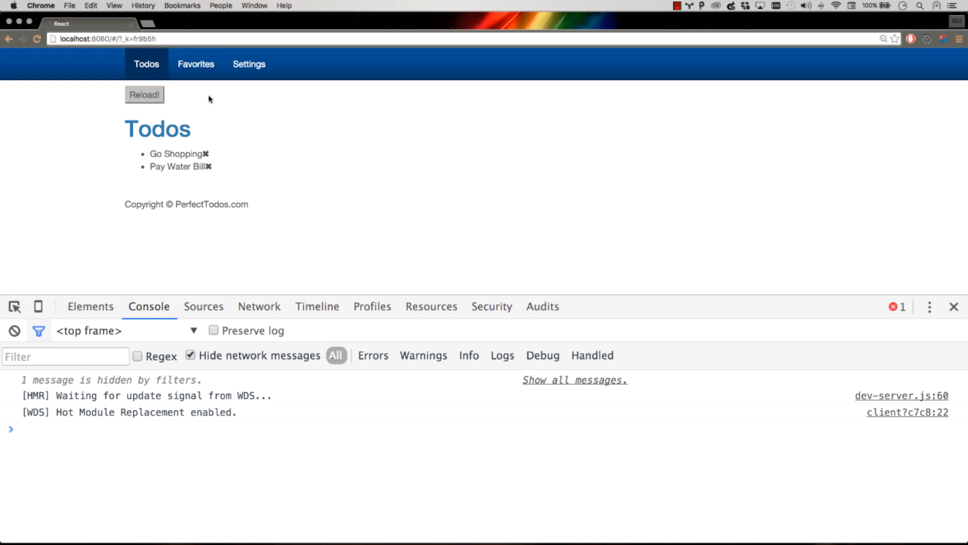
mouse_move(248, 121)
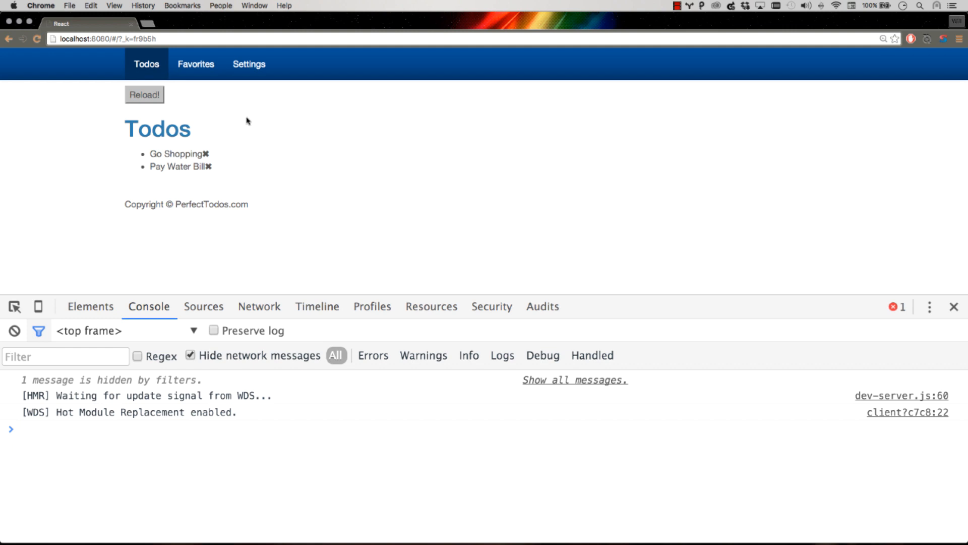
mouse_move(216, 95)
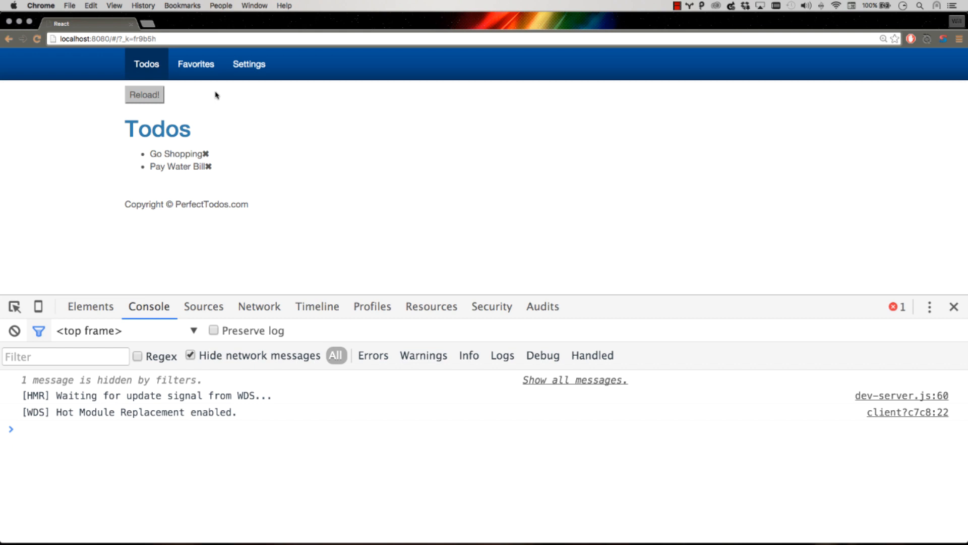
mouse_move(186, 105)
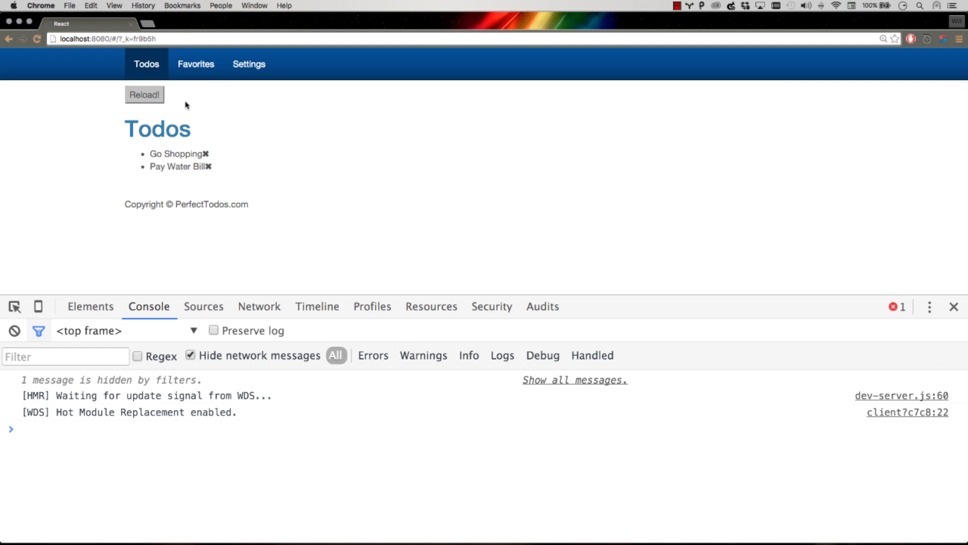
mouse_move(193, 115)
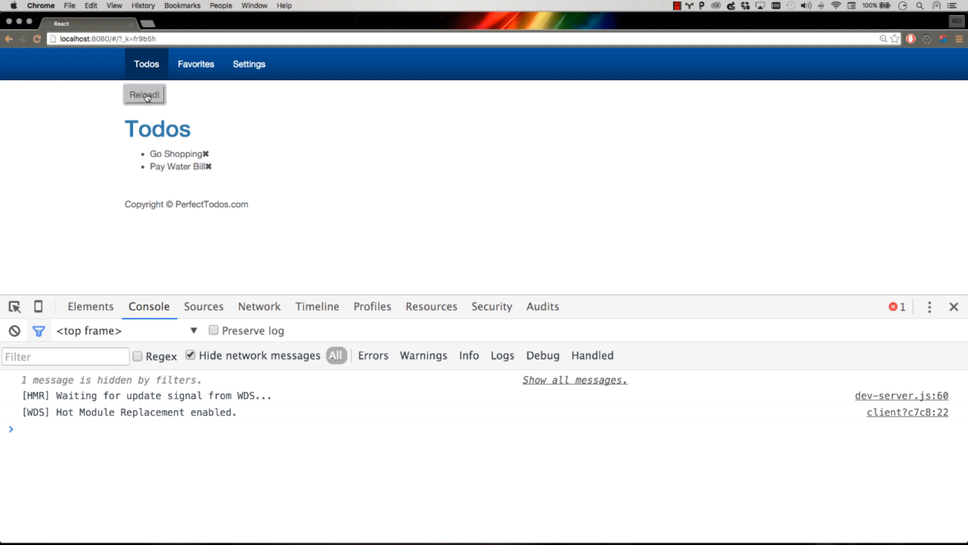
Step: Reload the todos, go to Favorites and back, then reload to trigger the unmounted setState warning
click(144, 95)
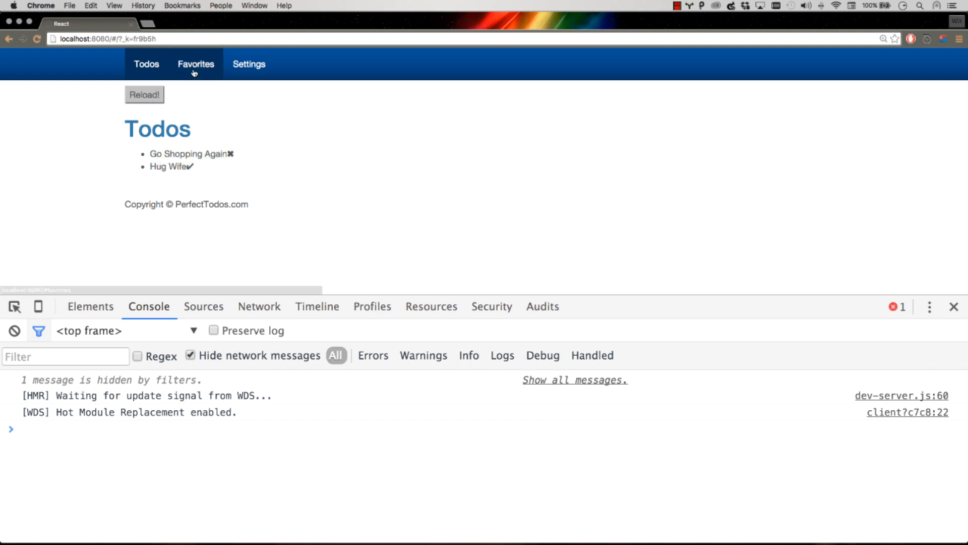
click(195, 64)
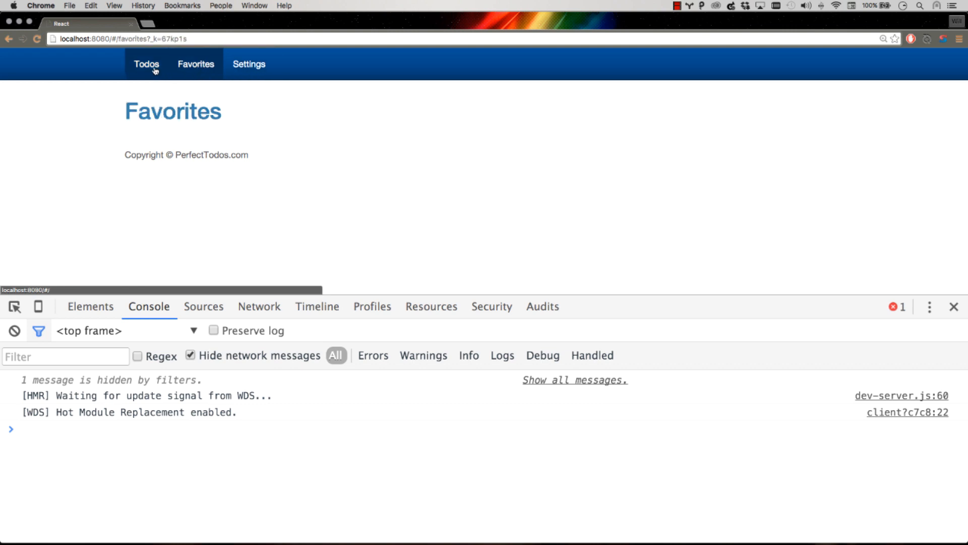
click(146, 64)
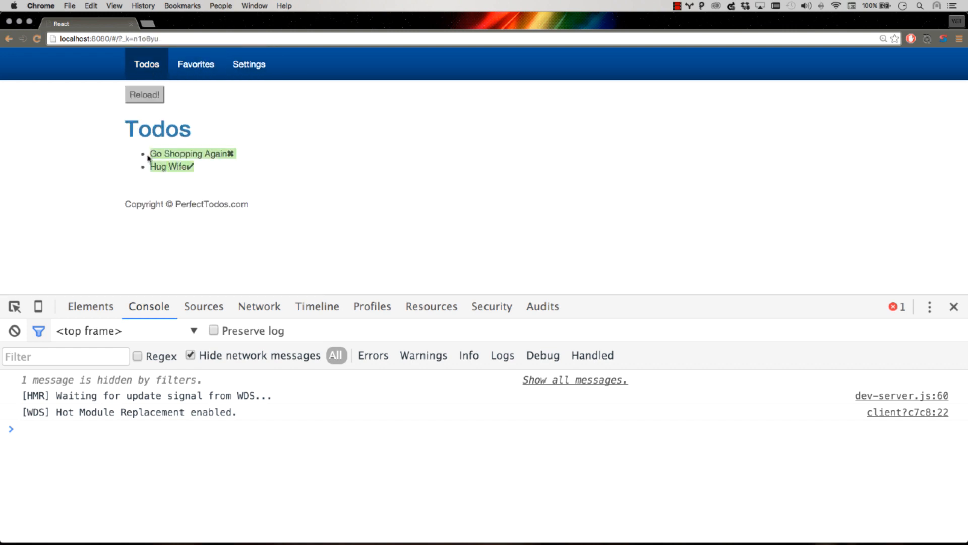
click(145, 95)
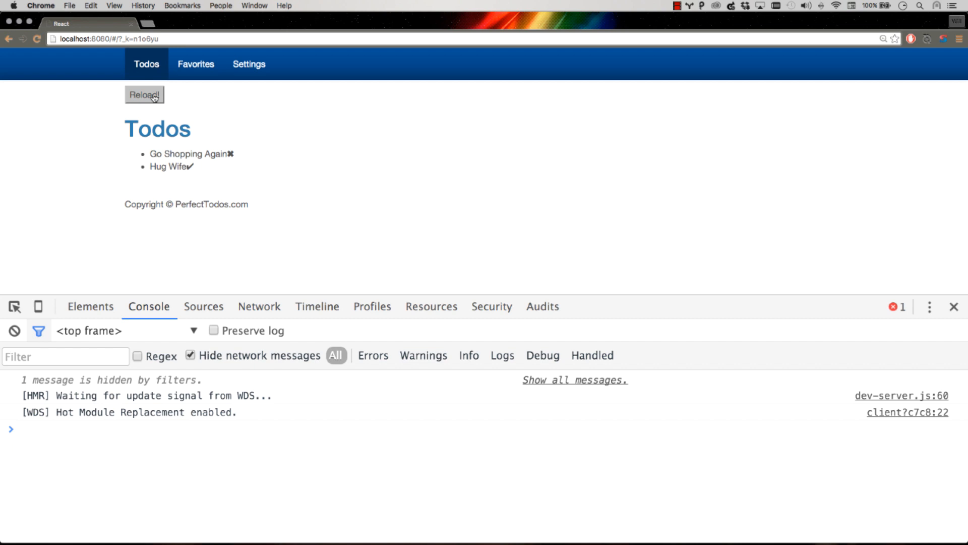
click(145, 95)
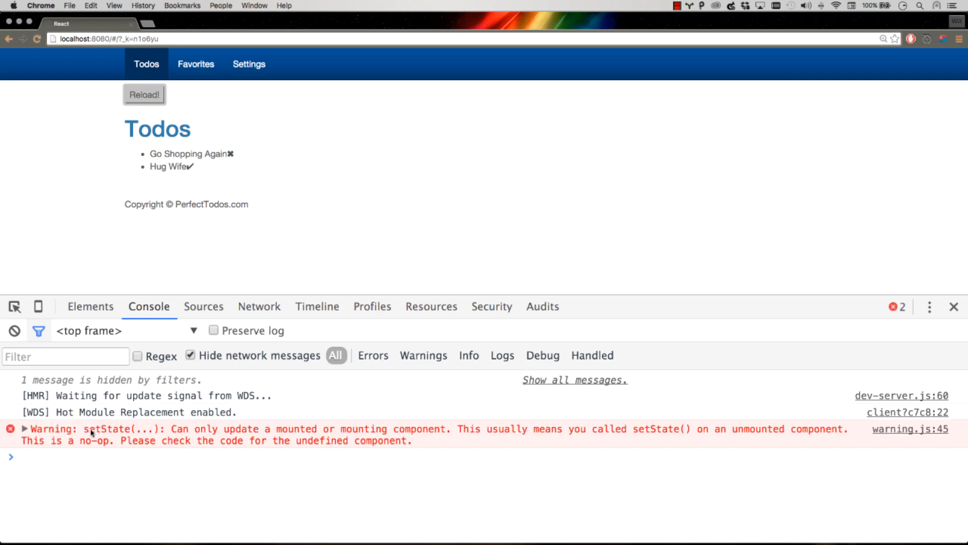
mouse_move(495, 433)
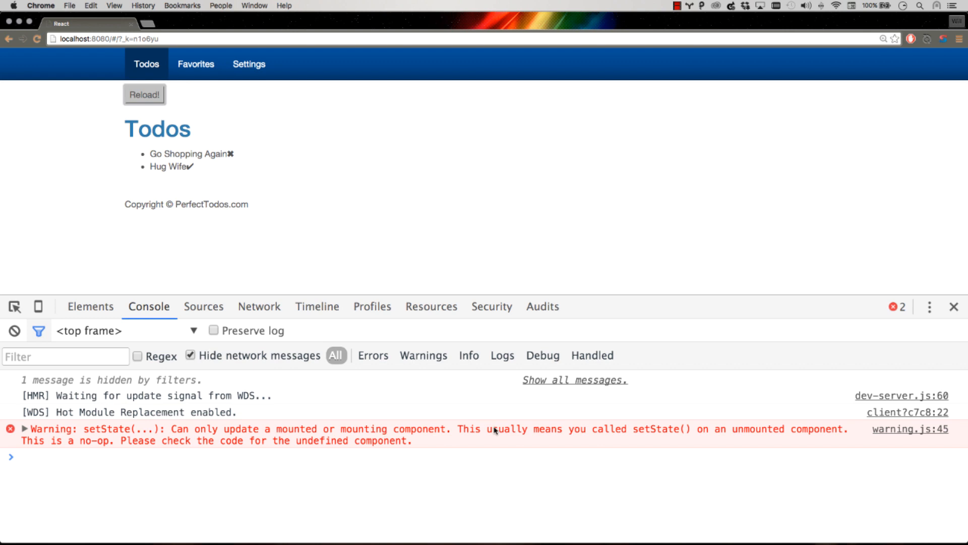
mouse_move(273, 189)
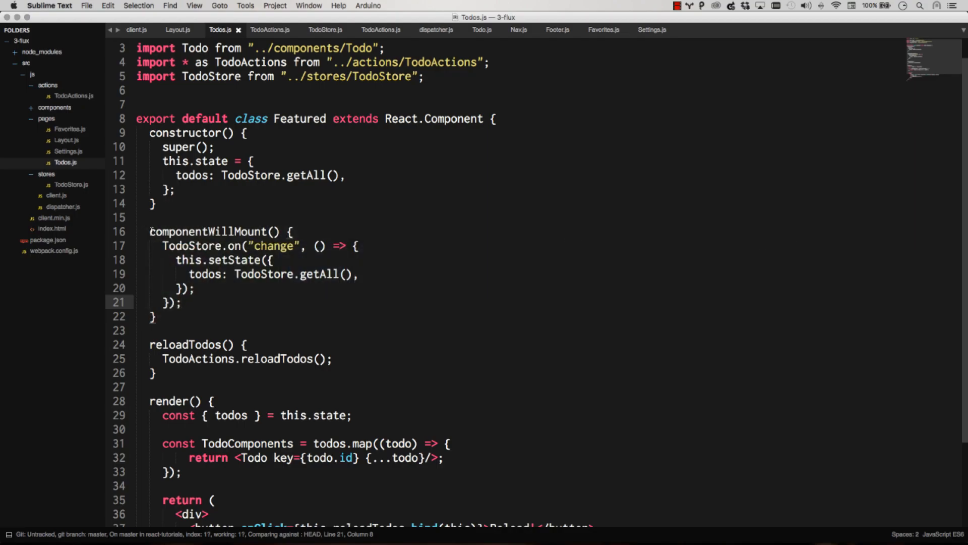
drag(149, 232, 157, 316)
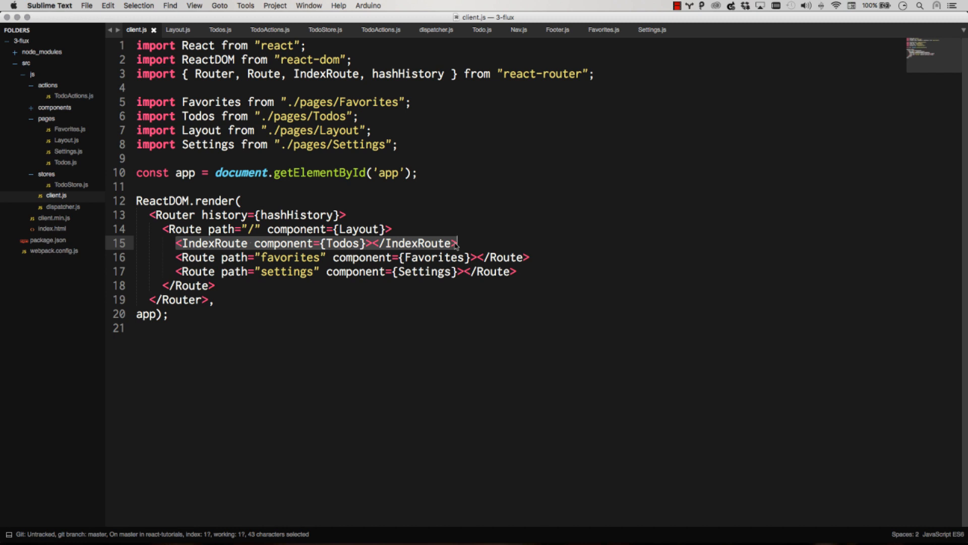
mouse_move(456, 244)
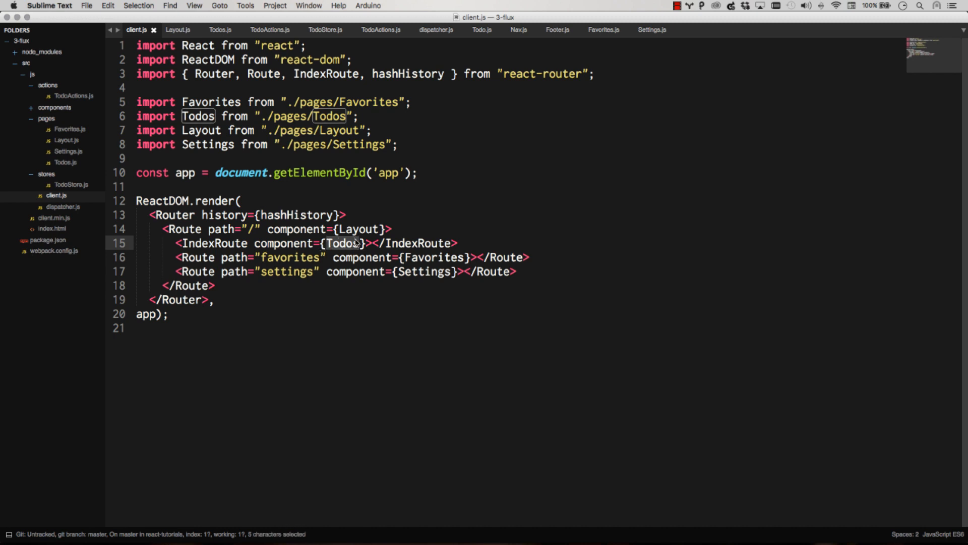
click(353, 243)
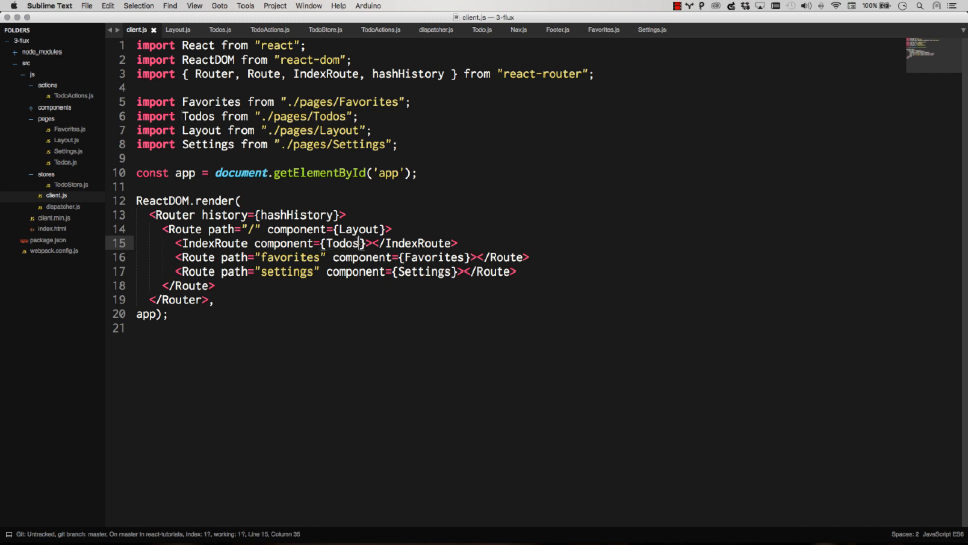
double_click(198, 116)
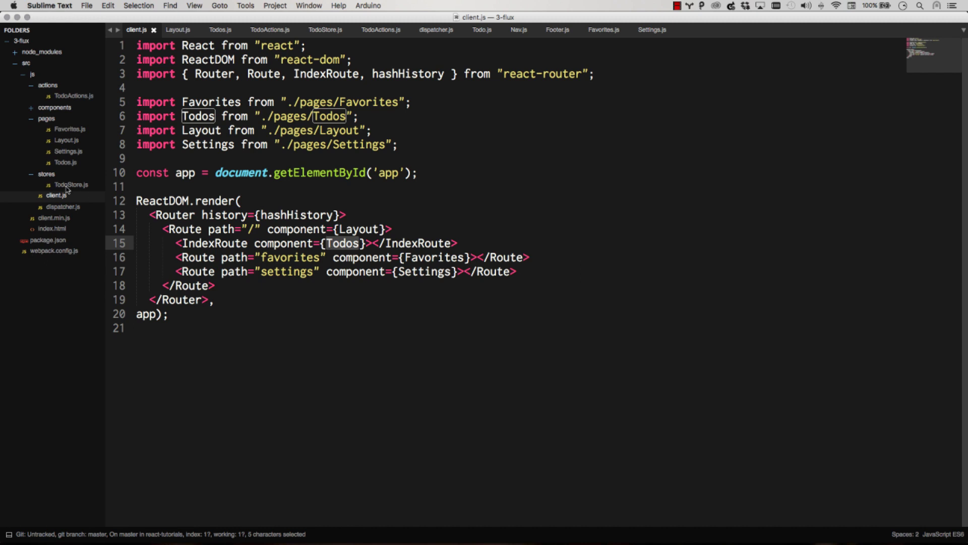
click(220, 30)
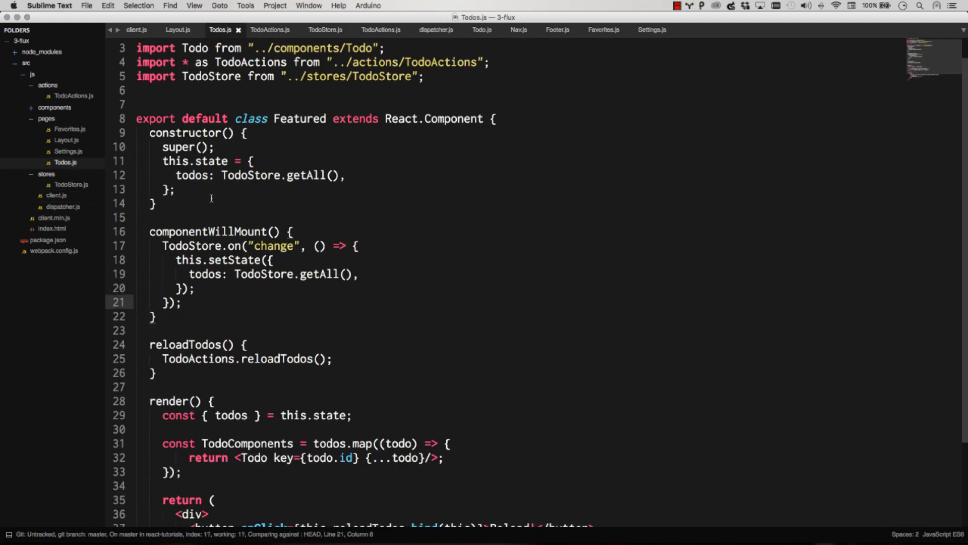
Step: Select the TodoStore.on listener block on lines 17–21 and start a new line after it
drag(149, 232, 157, 317)
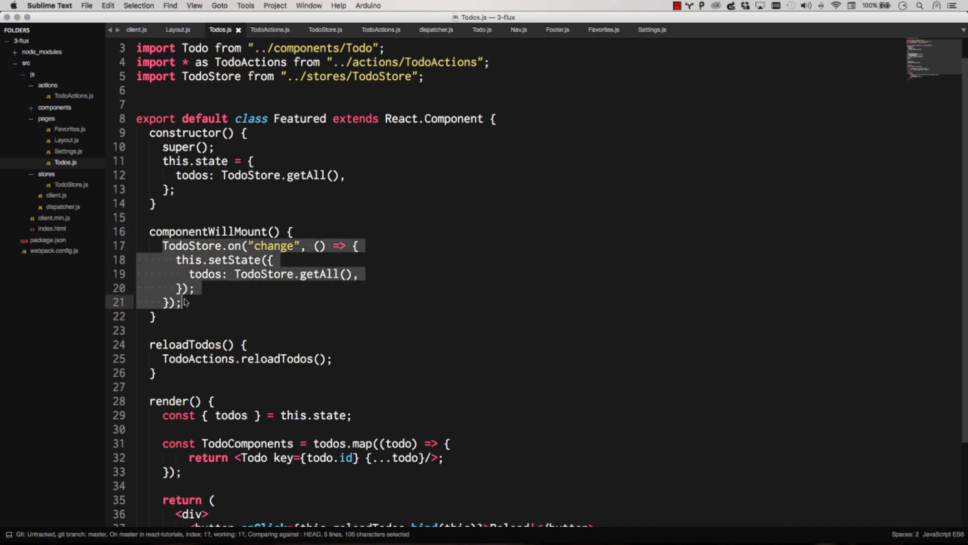
click(182, 302)
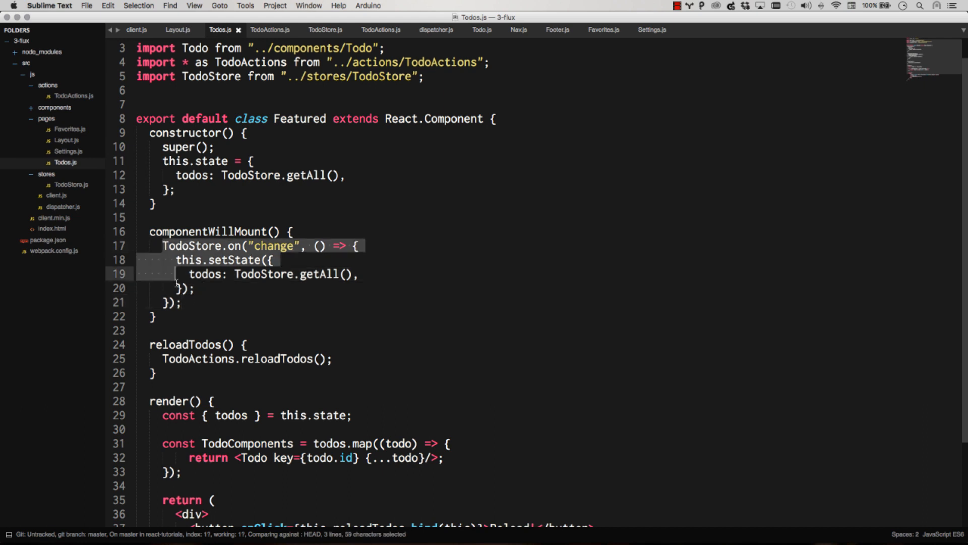
drag(179, 274, 179, 303)
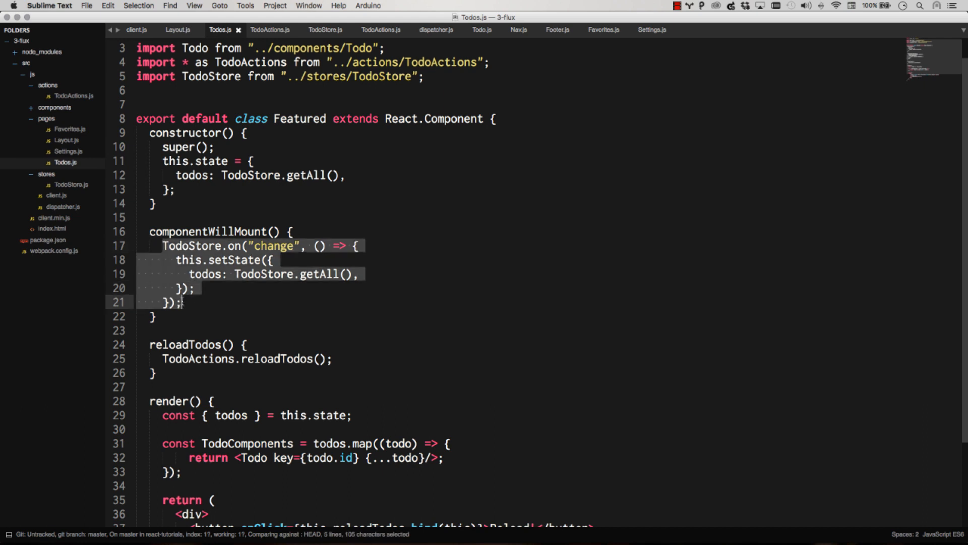
click(186, 303)
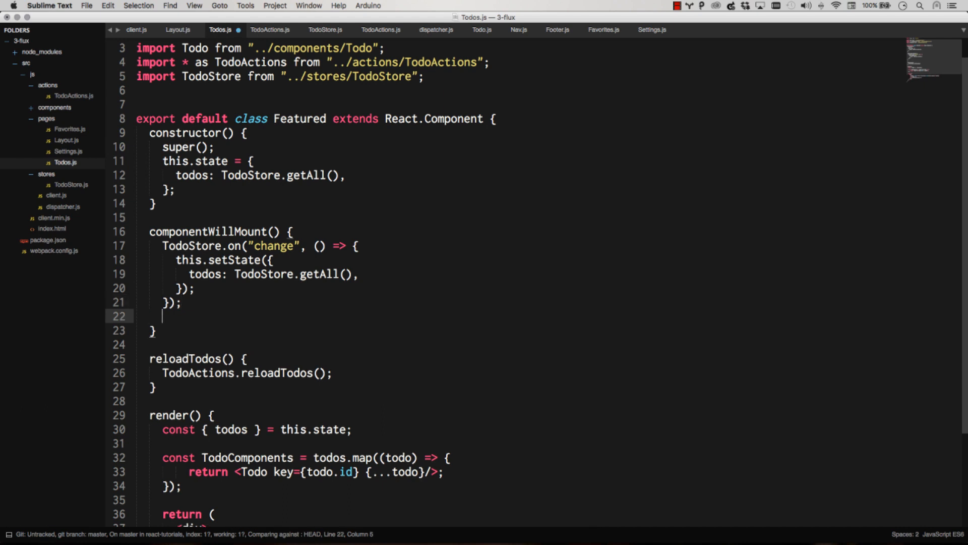
Step: Add console.log("count", TodoStore.listenerCount("change")) below the listener and save
text(TodoStore.)
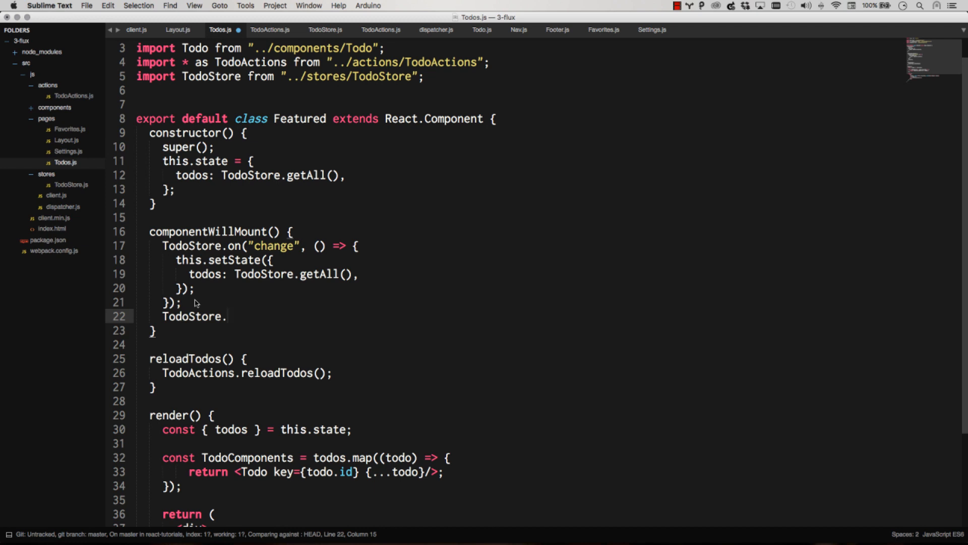
text(listenerCount("change)
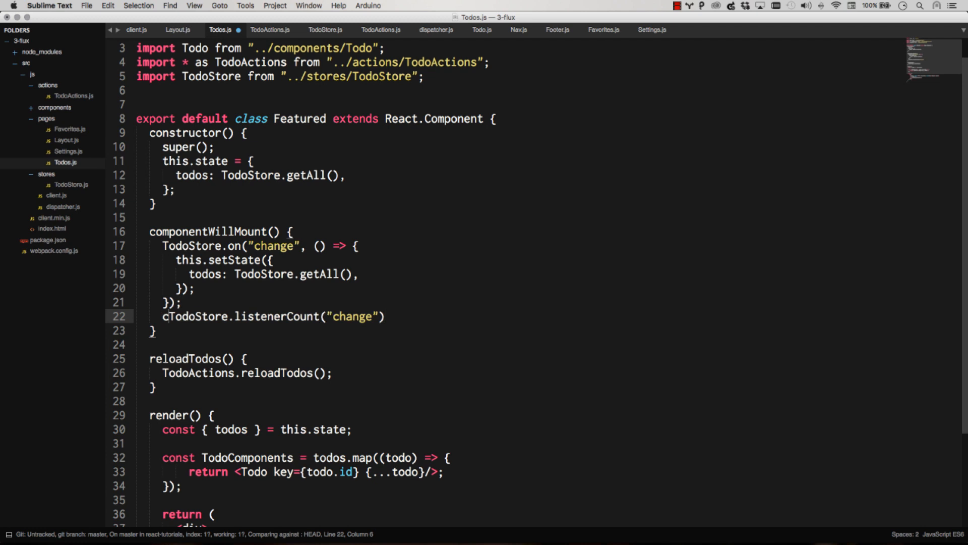
text(console.log(')
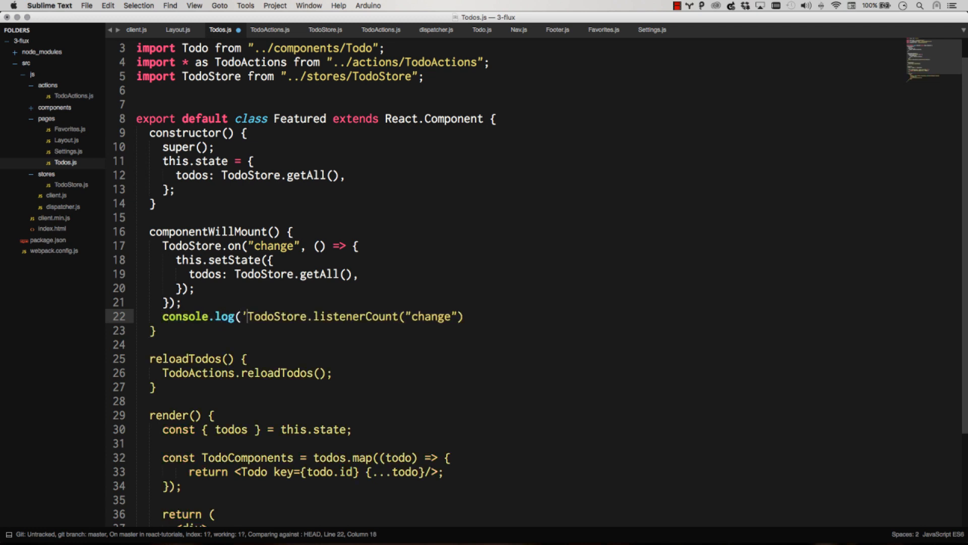
text(count",)
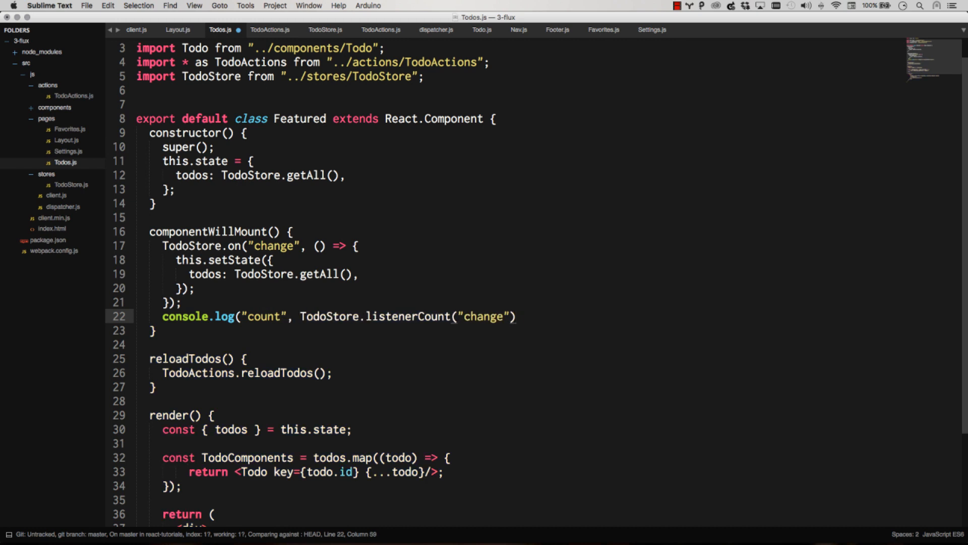
text();)
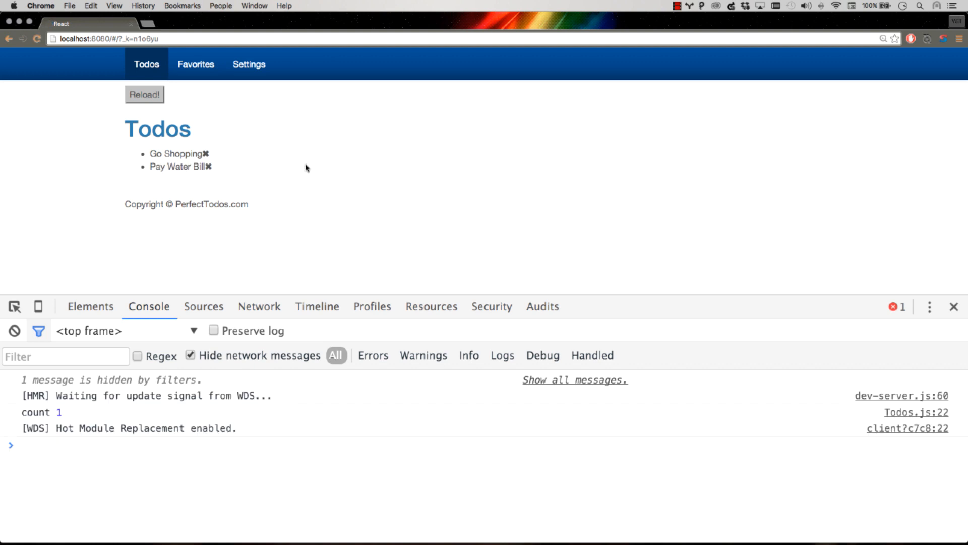
mouse_move(173, 83)
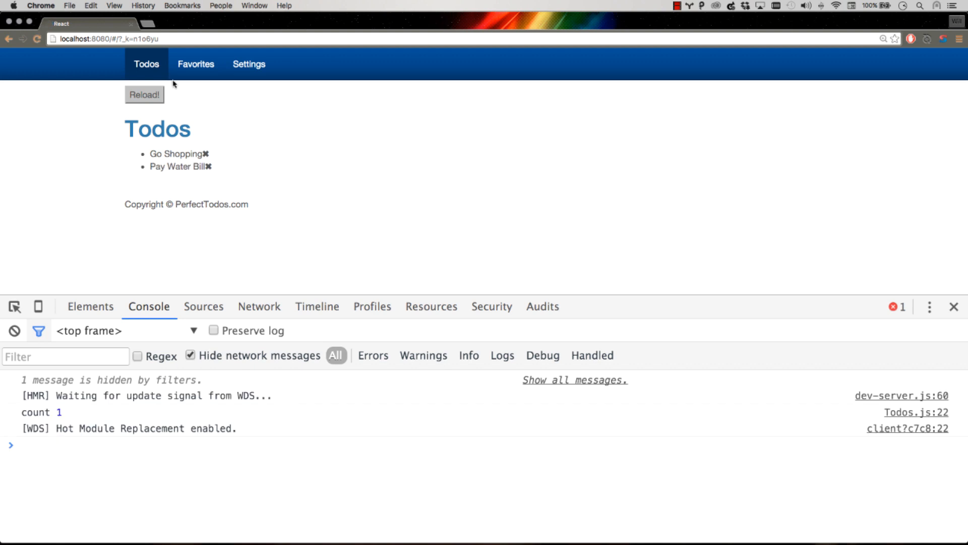
Step: Switch between Favorites and Todos and reload, watching the listener count climb to 5
click(144, 95)
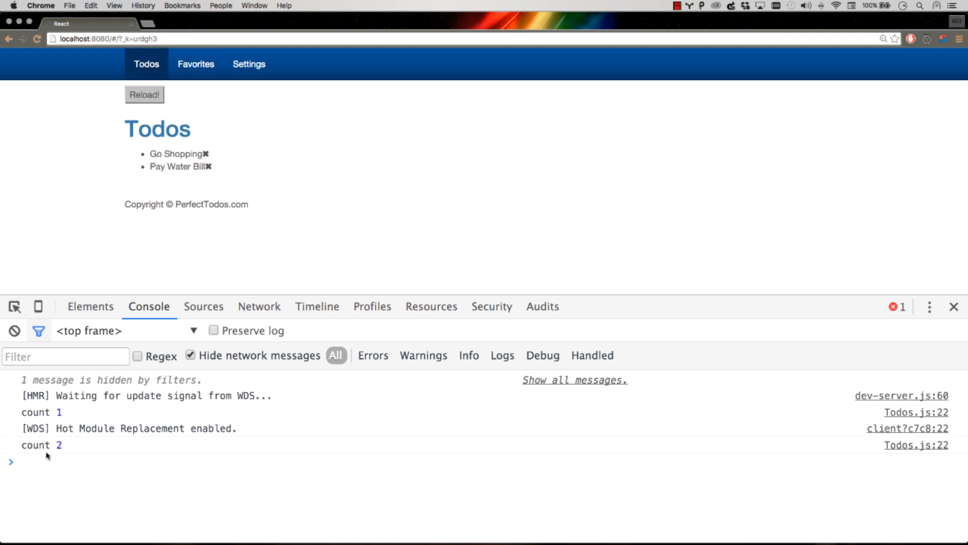
click(195, 63)
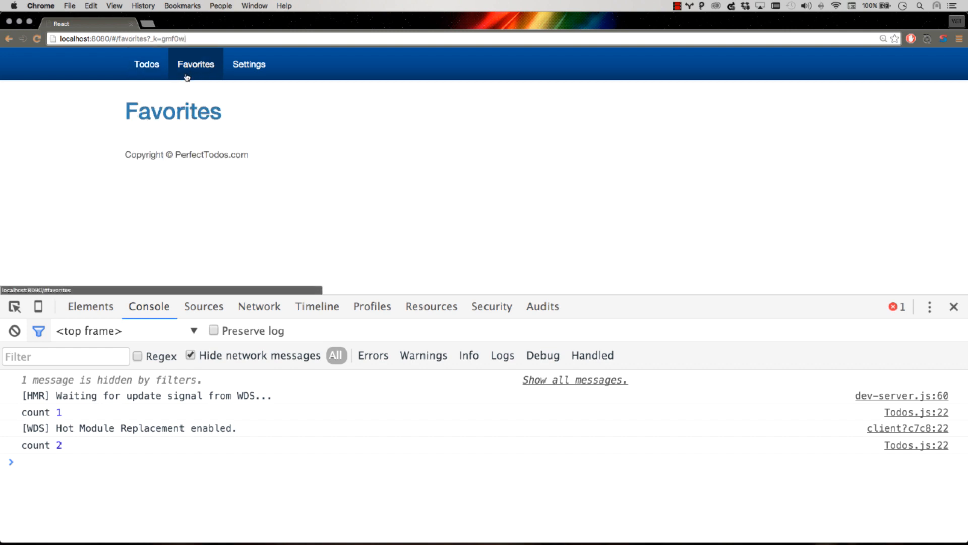
click(147, 64)
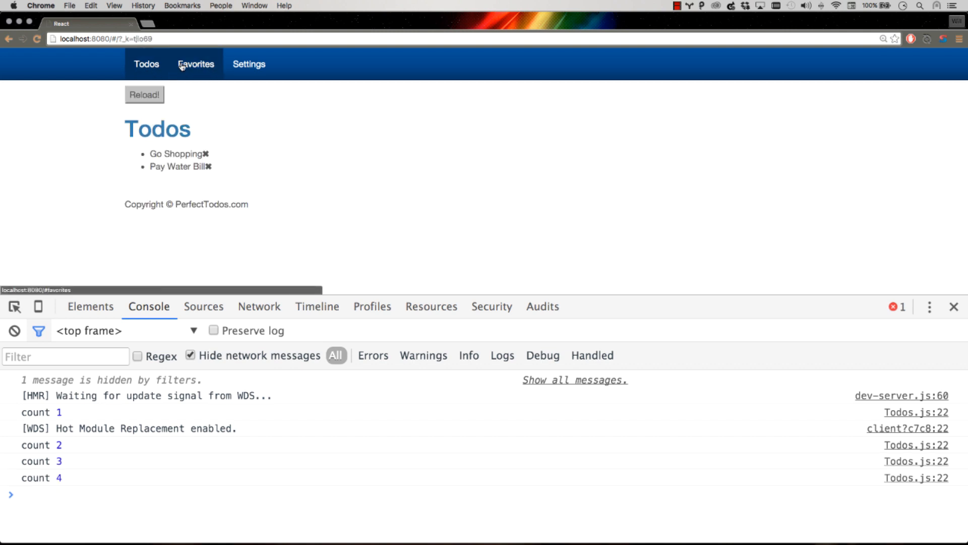
click(145, 95)
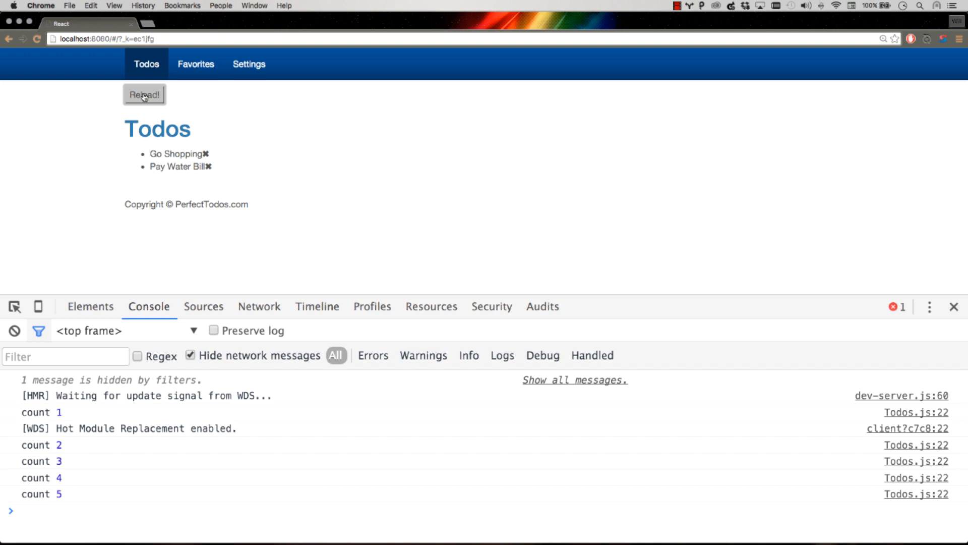
click(144, 94)
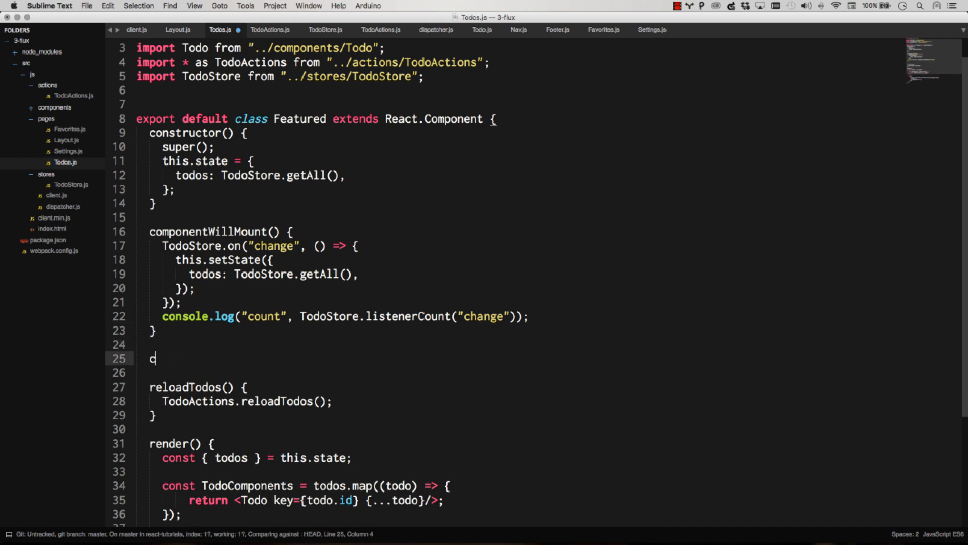
Step: Add an empty componentWillUnmount and move the change handler's setState body into a new getTodos method
text(omponen)
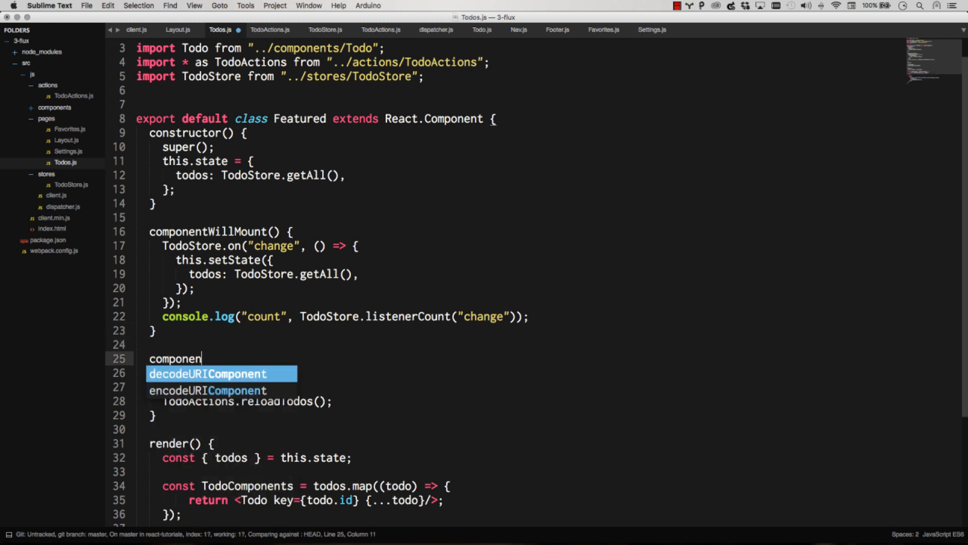
text(tWillUnmount() {)
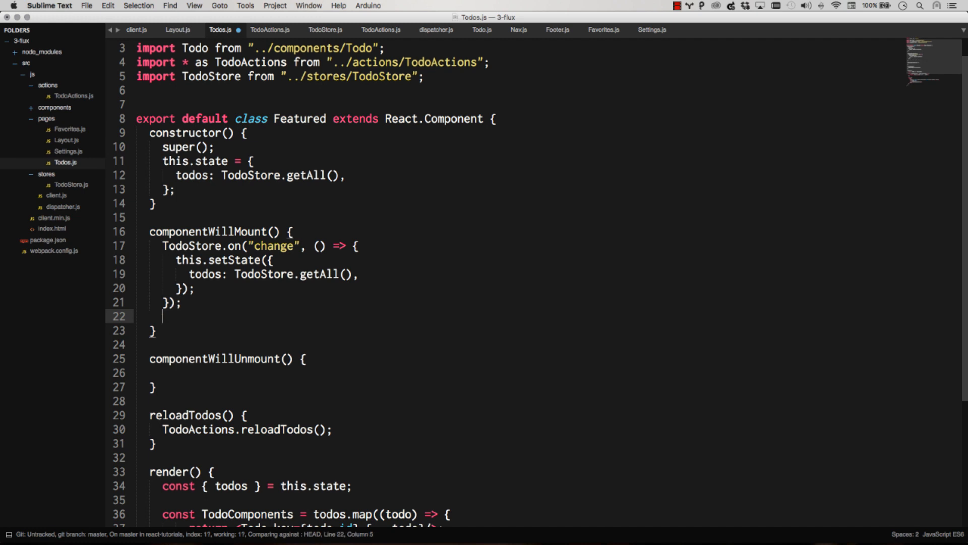
drag(357, 245, 154, 329)
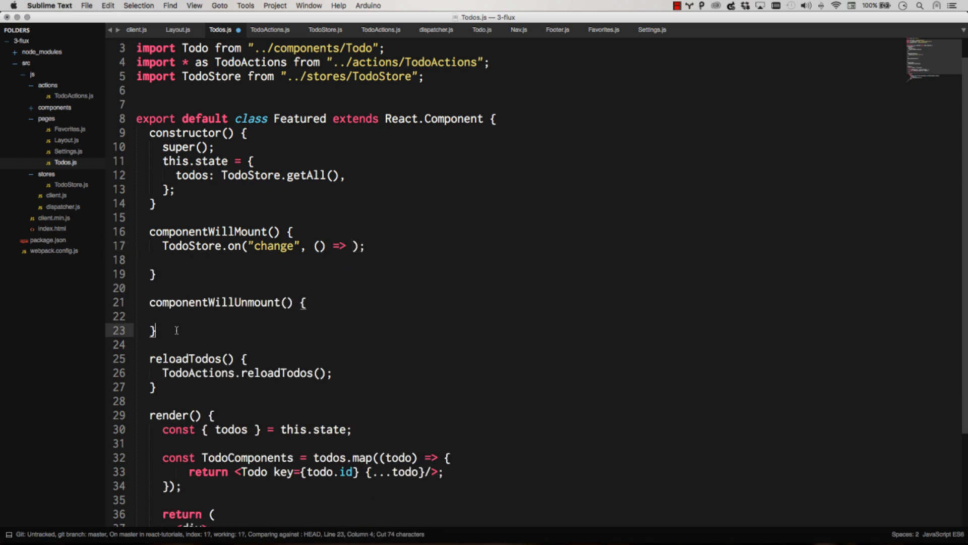
text(getTo)
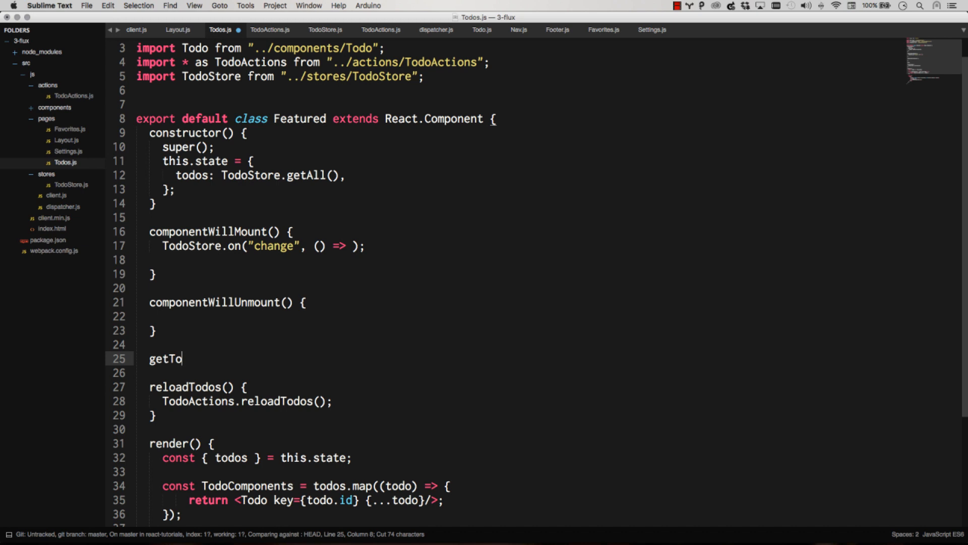
text(dos() {)
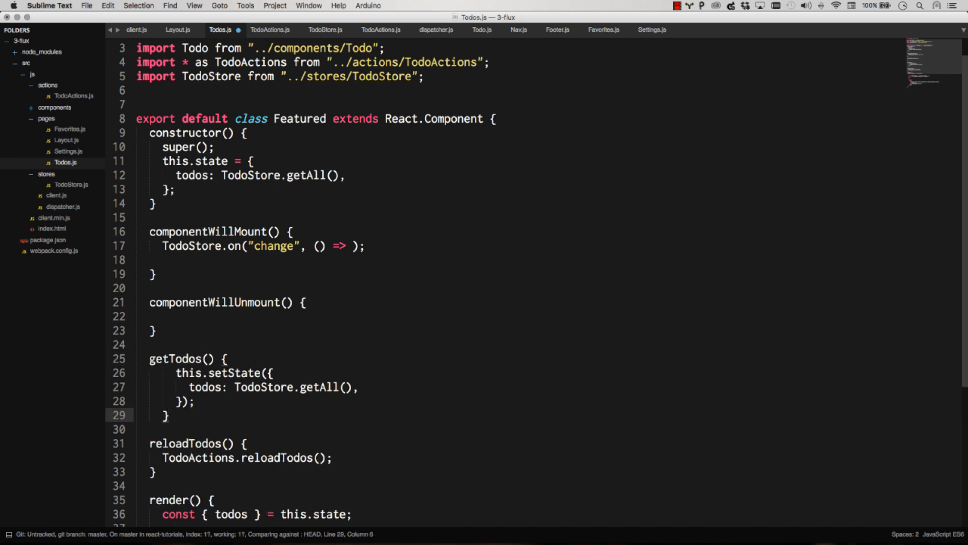
drag(162, 372, 158, 415)
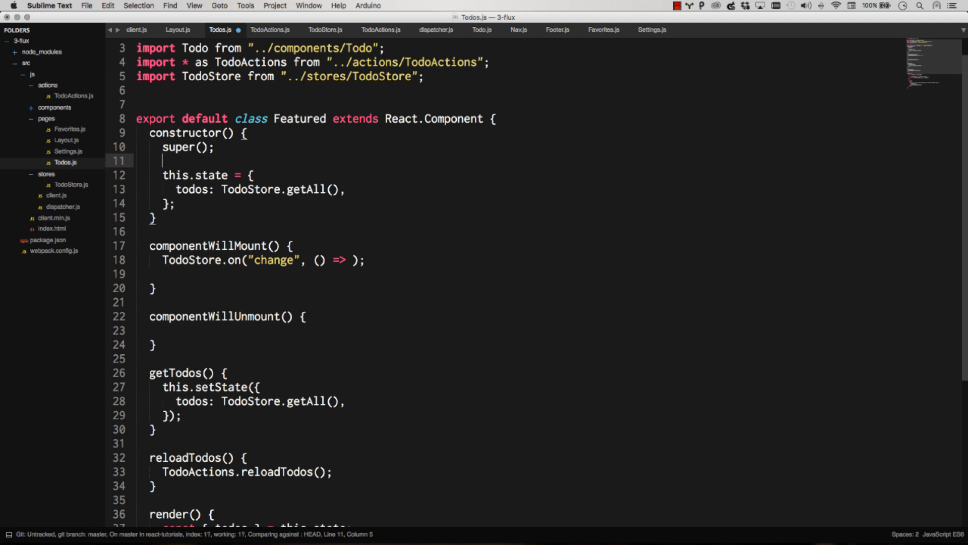
Step: Bind getTodos to this in the constructor and pass this.getTodos to TodoStore.on
text(this)
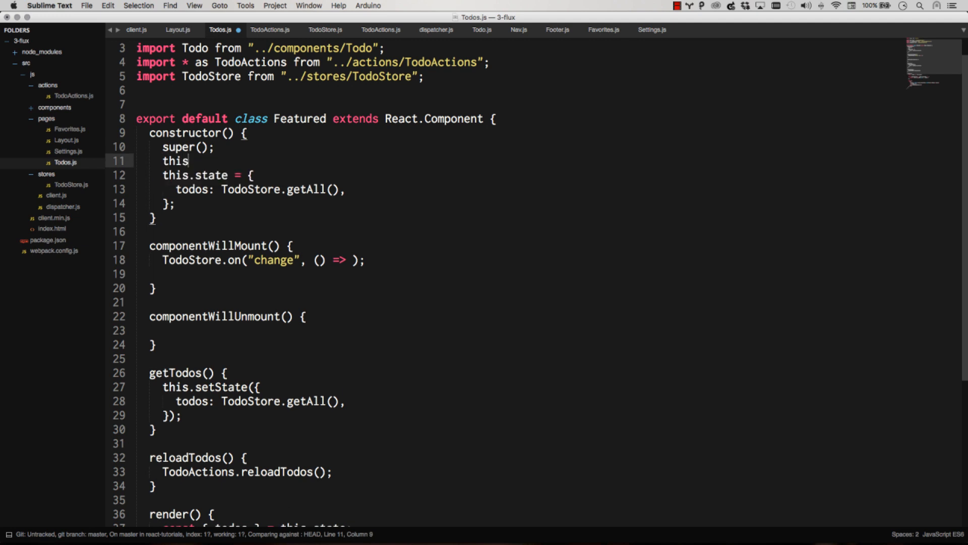
text(.)
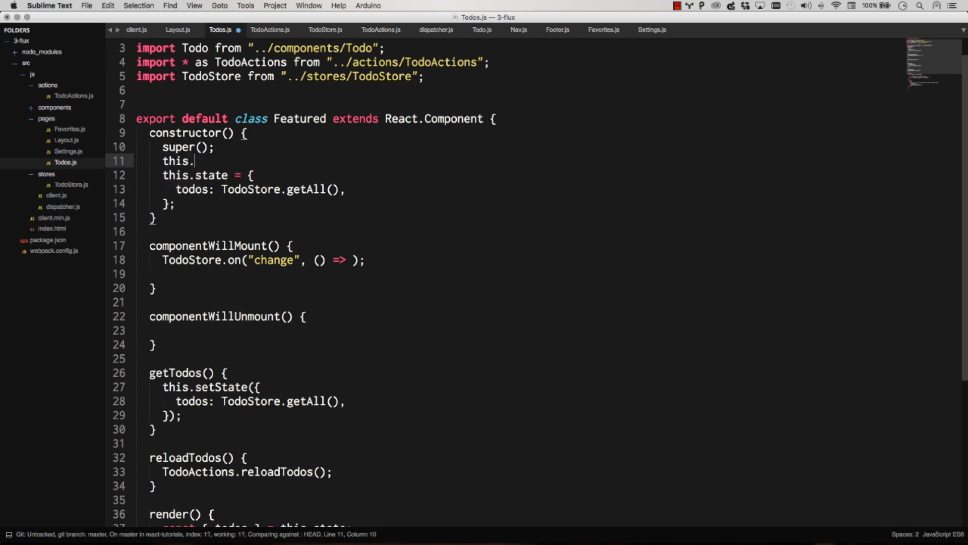
text(getTodos = this.getTodos.)
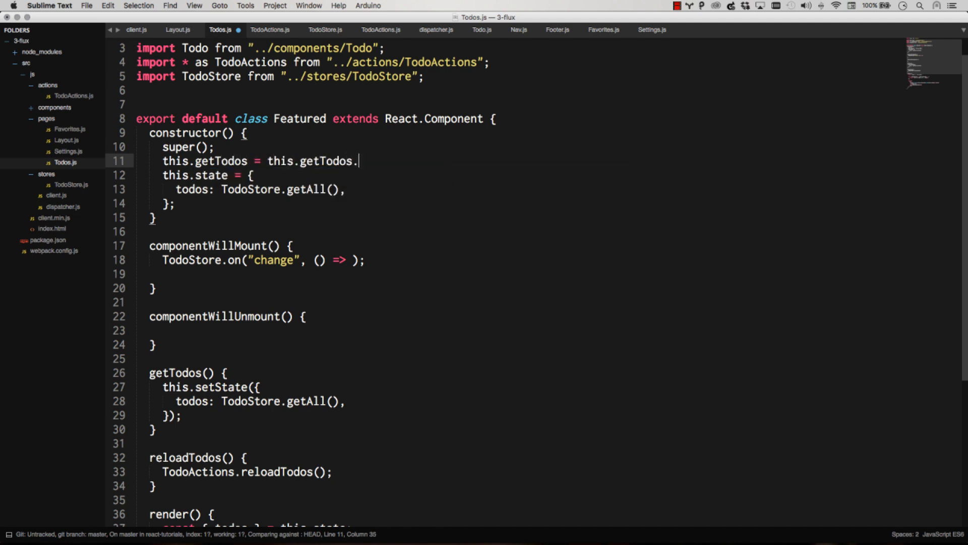
text(bind(this);)
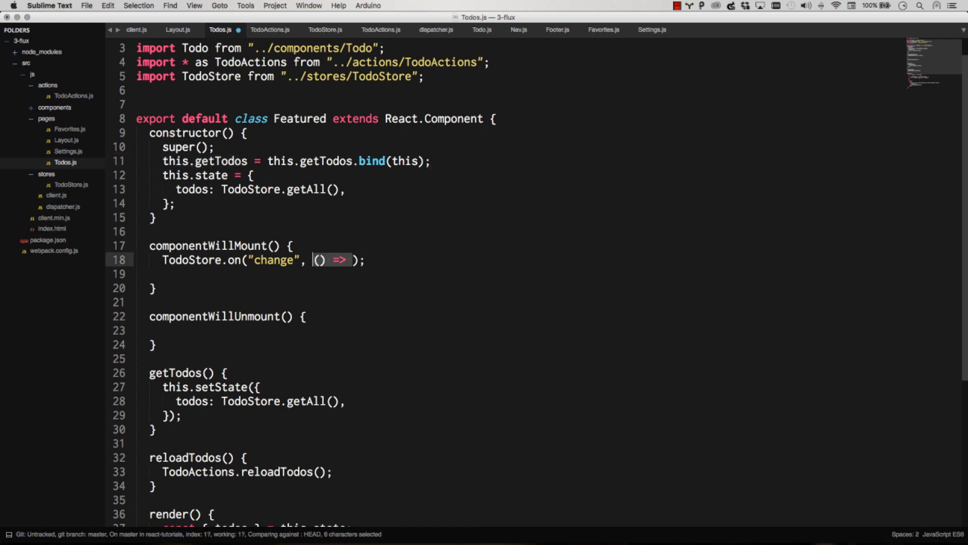
text(this.getTodos)
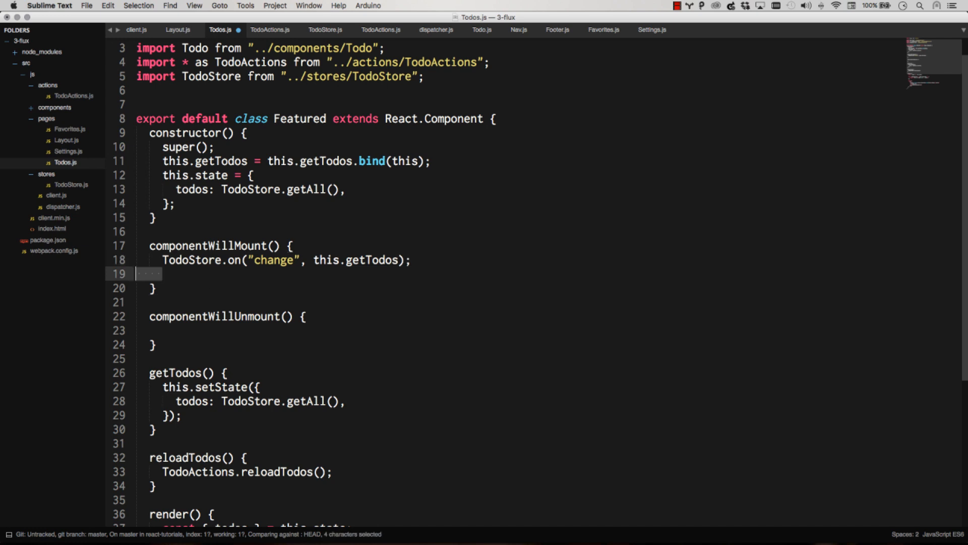
Step: Make the console.log print "count" with TodoStore.listenerCount("change")
text(cl)
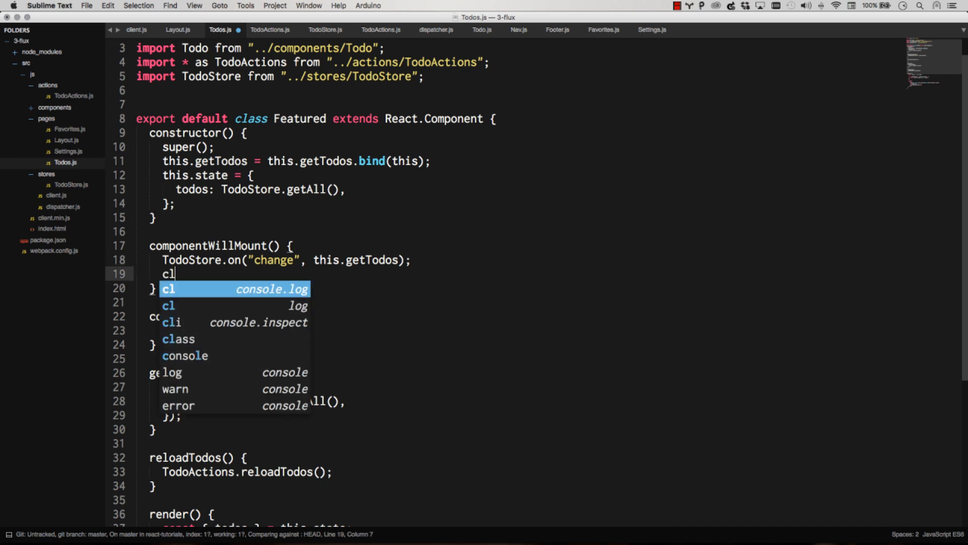
text(console.log("count"))
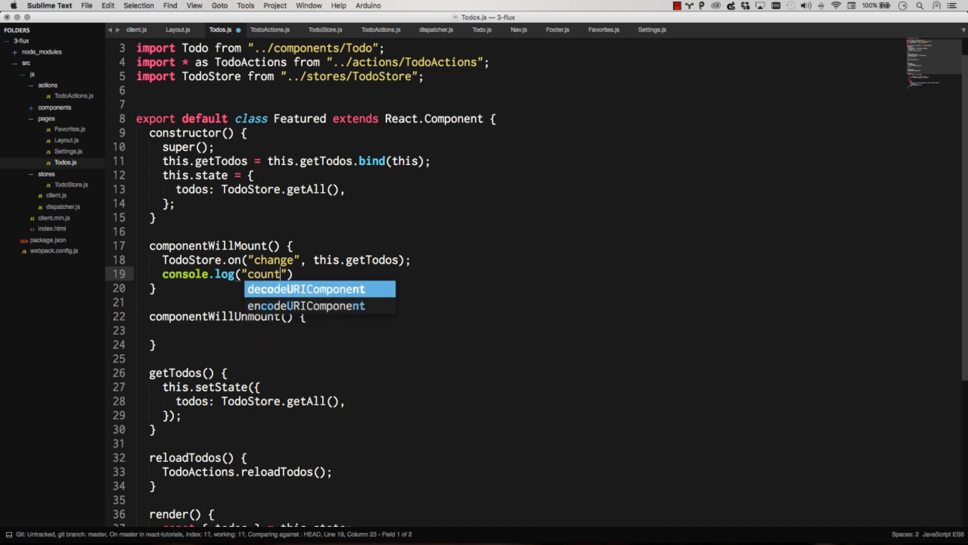
text(", ")
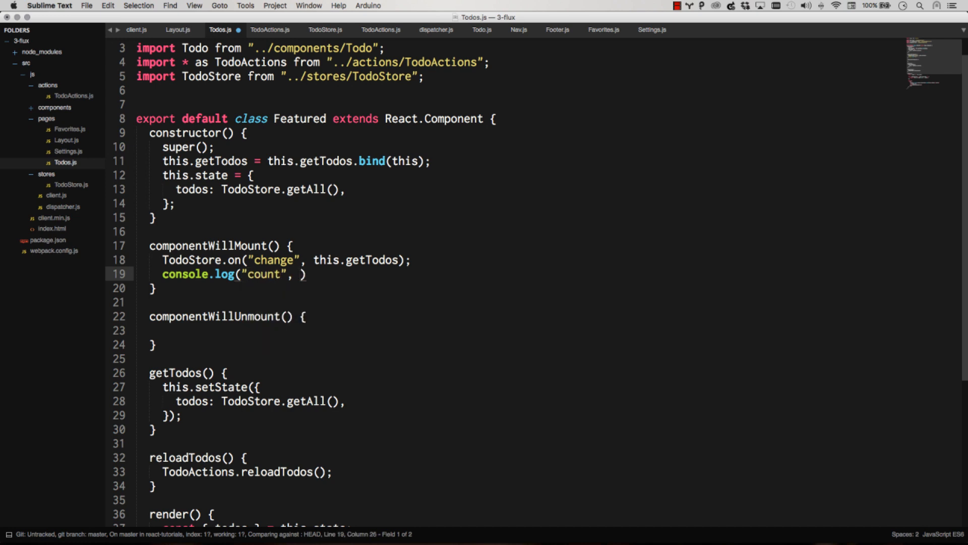
text(TodoStore)
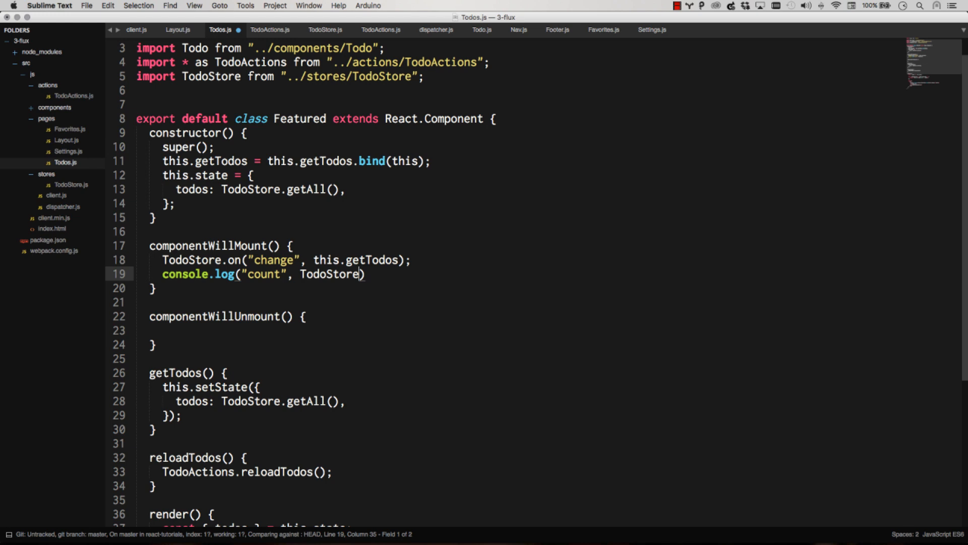
text(.list)
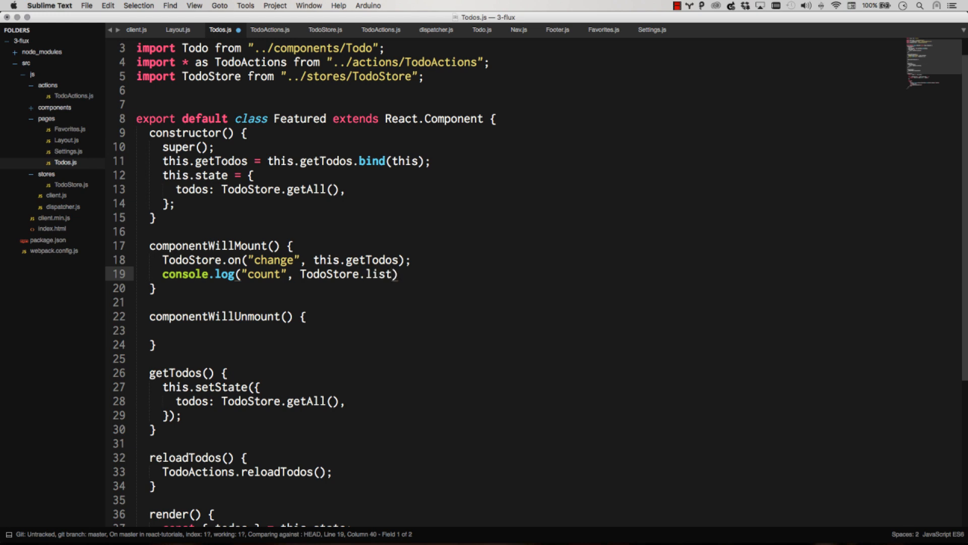
text(listenerCount(""))
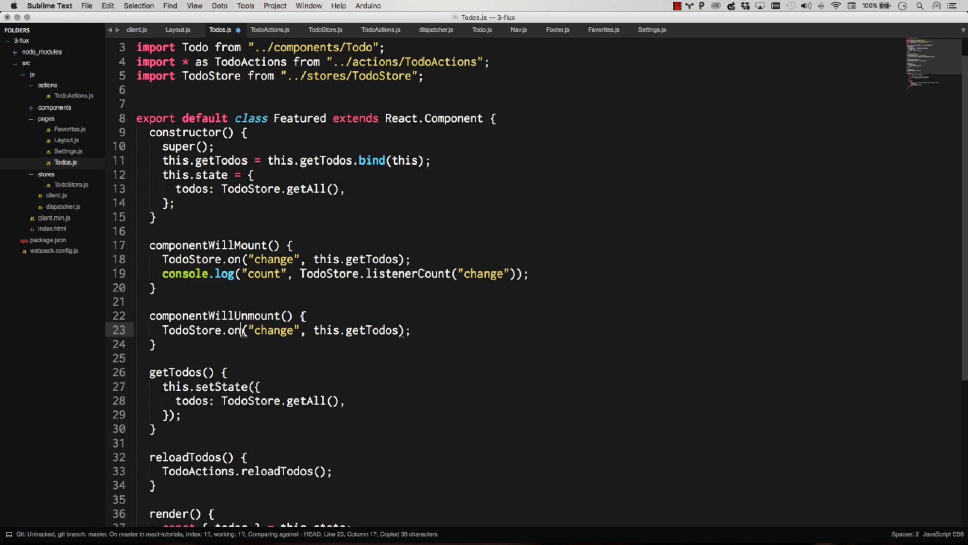
Step: Call TodoStore.unbindListener for change in componentWillUnmount, save, and check Chrome's count
text(unbind)
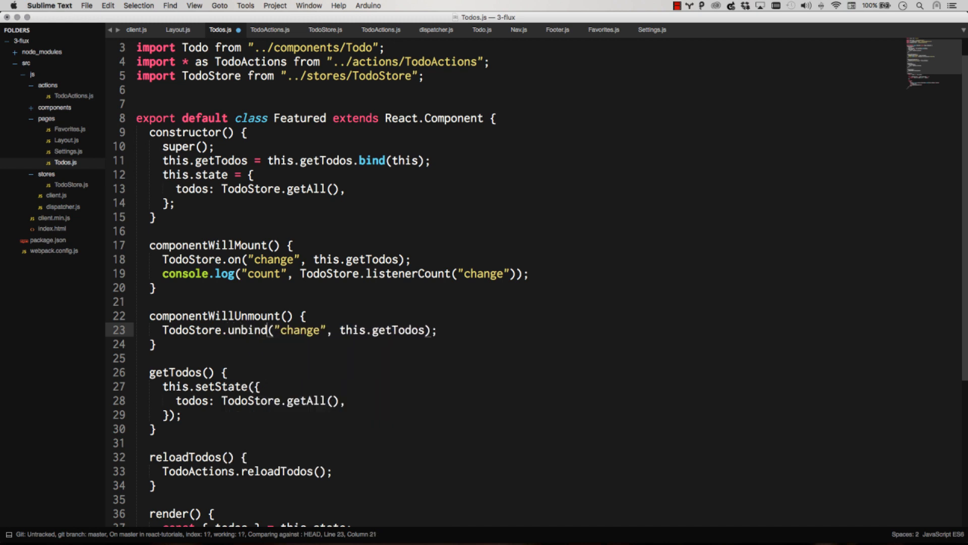
text(Listener)
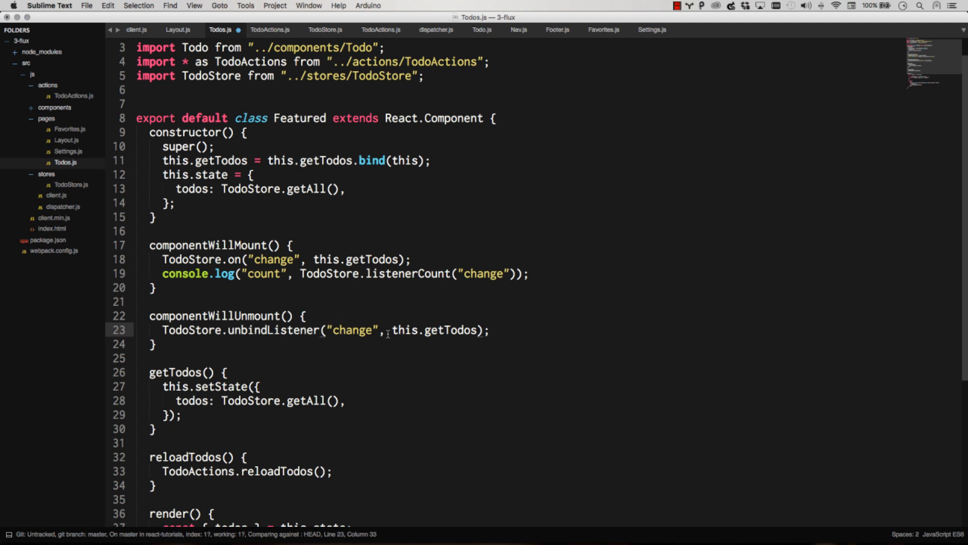
double_click(237, 259)
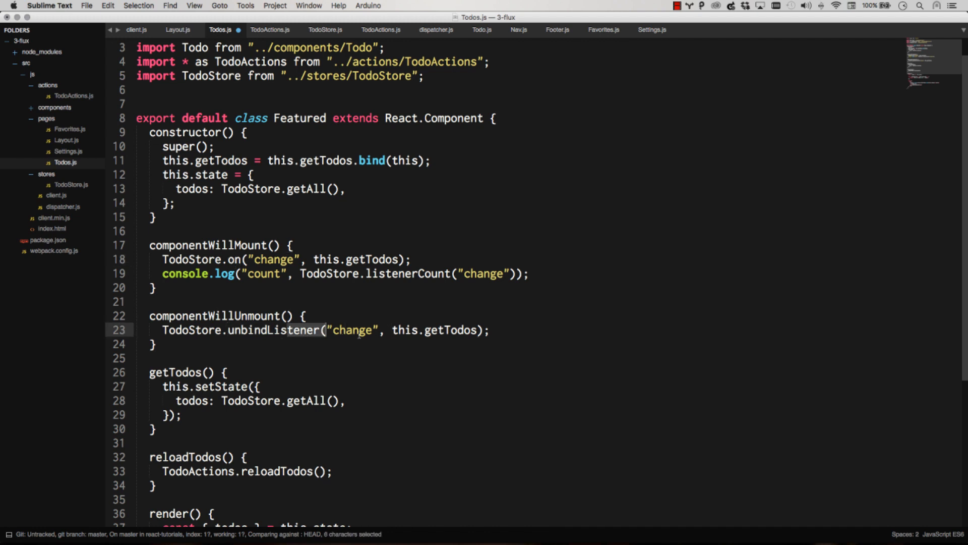
key(Cmd+Tab)
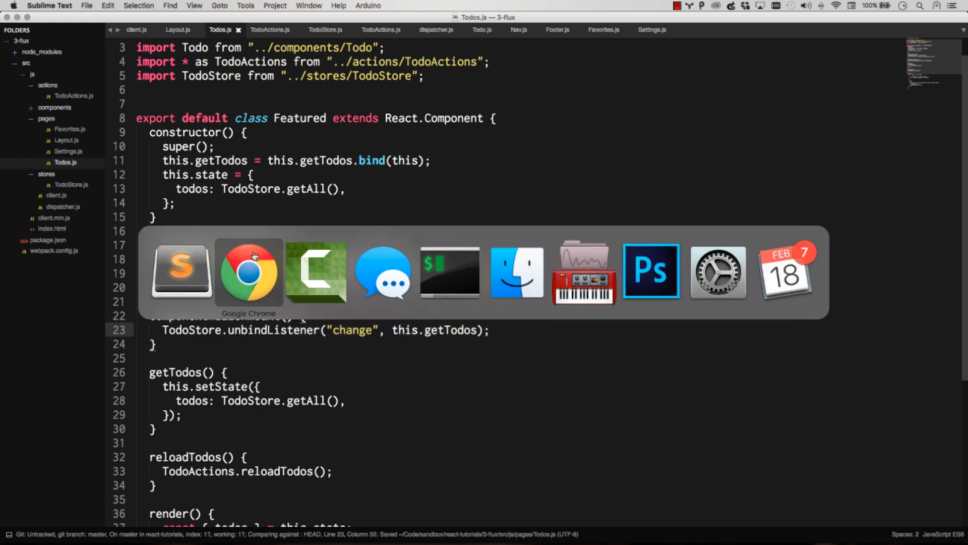
click(248, 273)
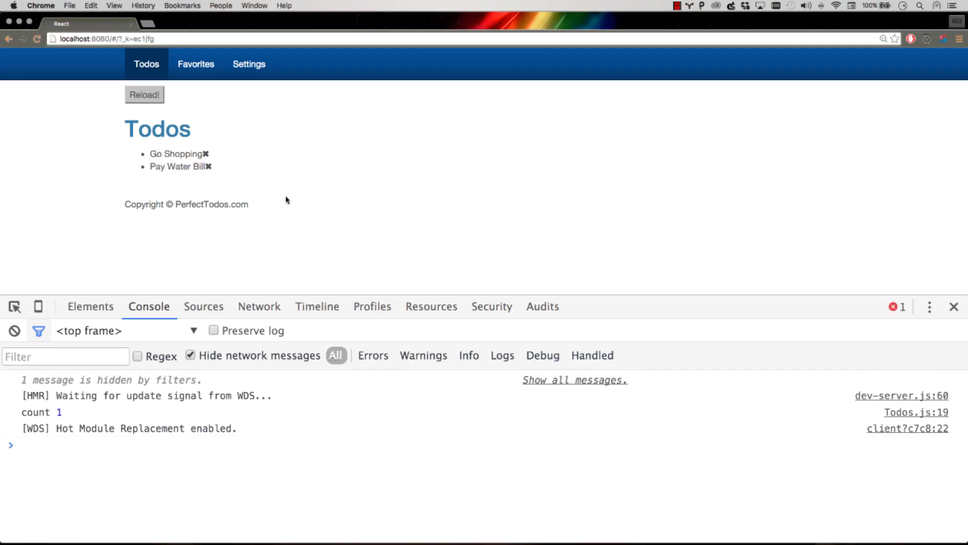
click(195, 63)
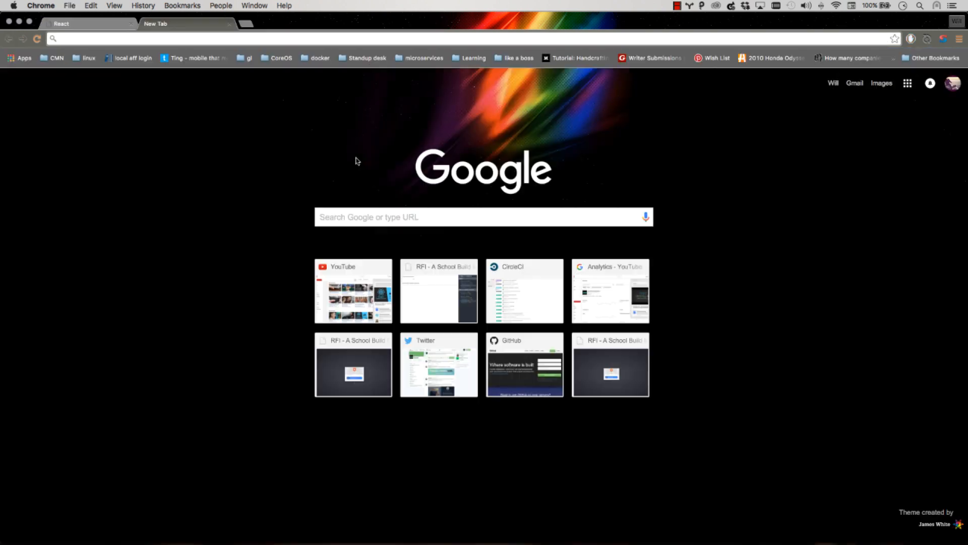
Step: Search the web for 'eventEmitter node' in a new Chrome tab
text(eventEmitter node)
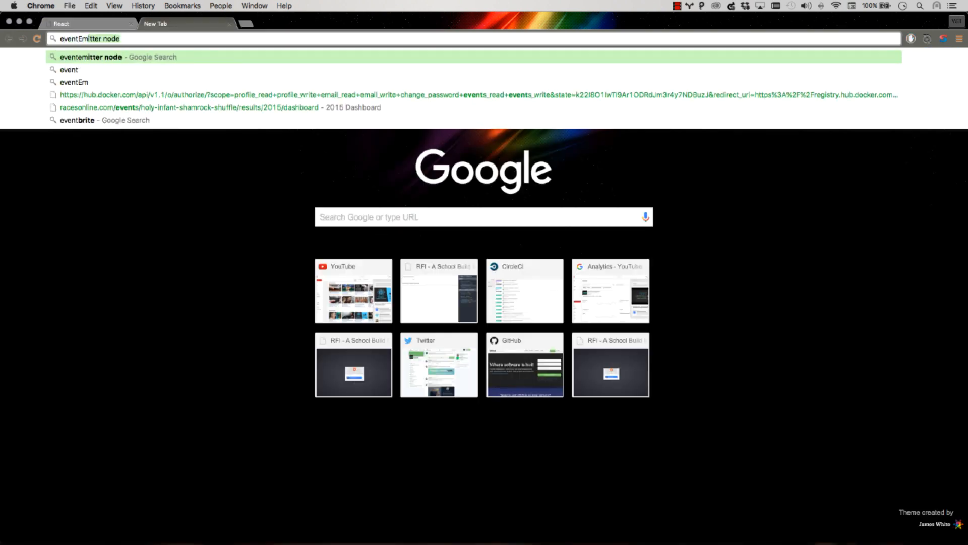
key(Enter)
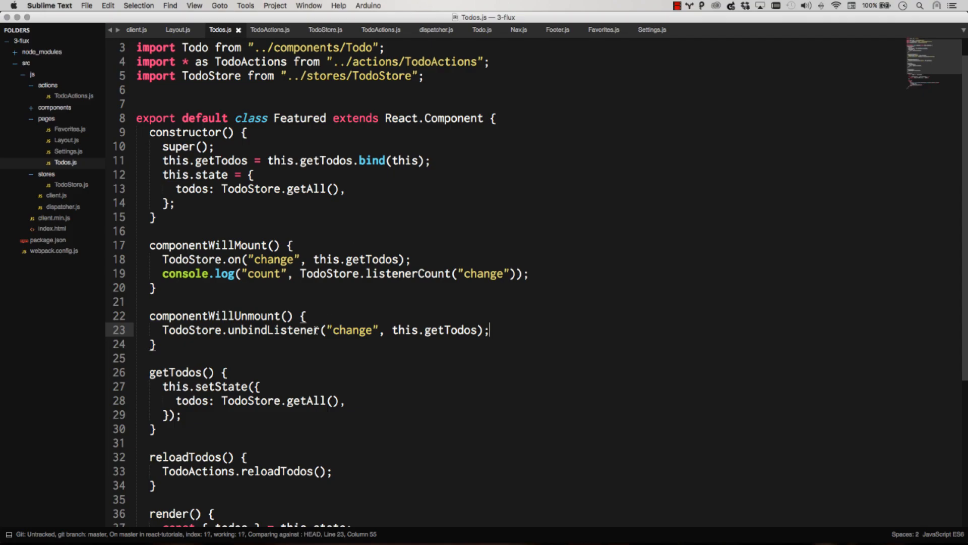
Step: Rename the unbindListener call on line 23 to removeListener and save
double_click(271, 329)
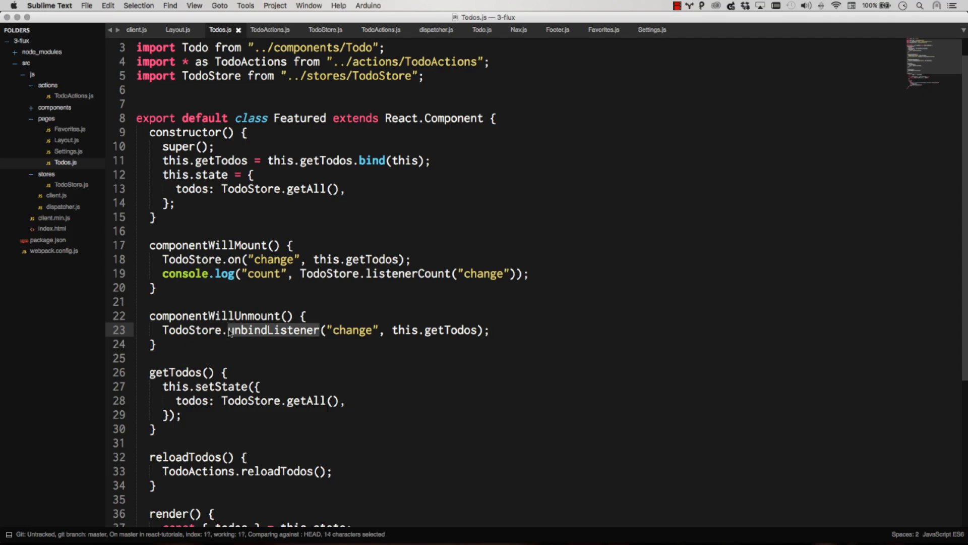
text(removeListe)
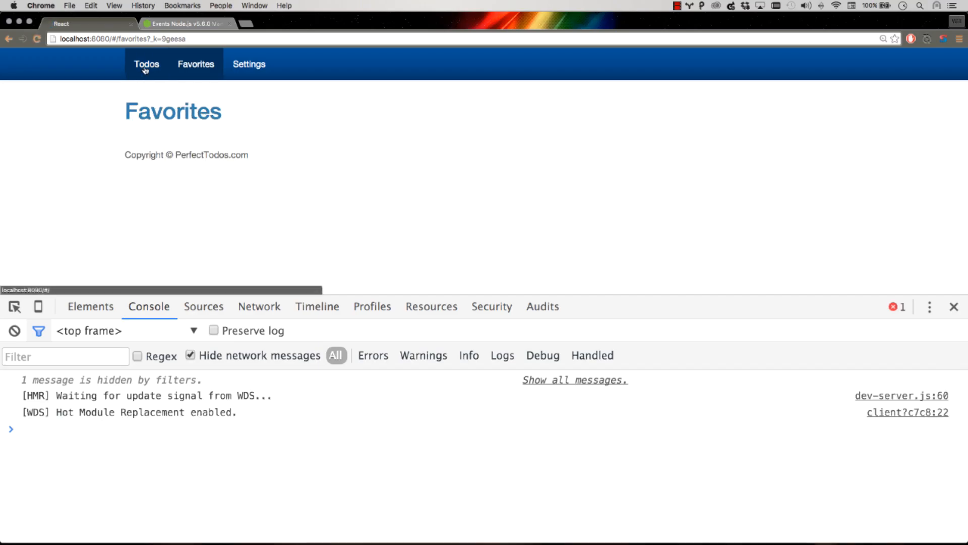
Step: Switch repeatedly between Todos and Favorites and reload, confirming the console count stays at 1
click(146, 65)
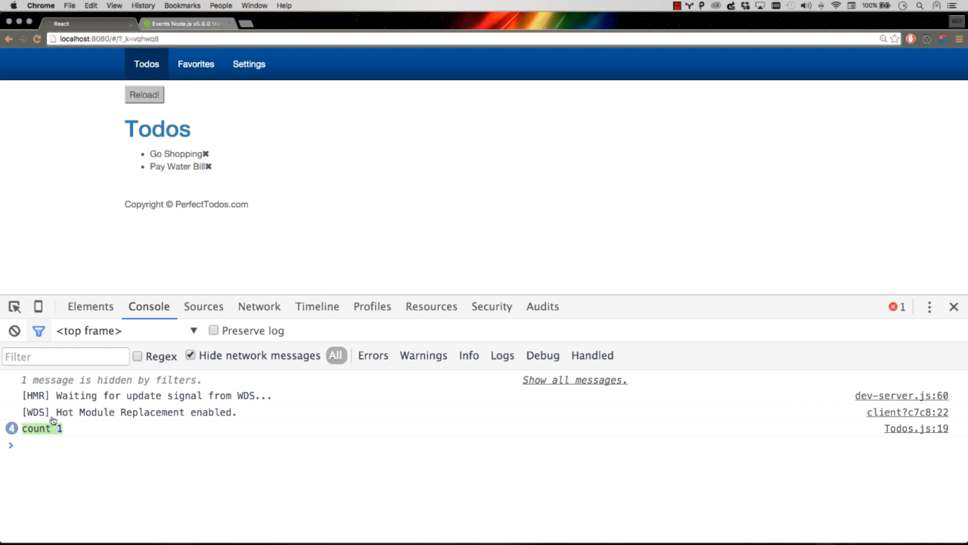
click(195, 64)
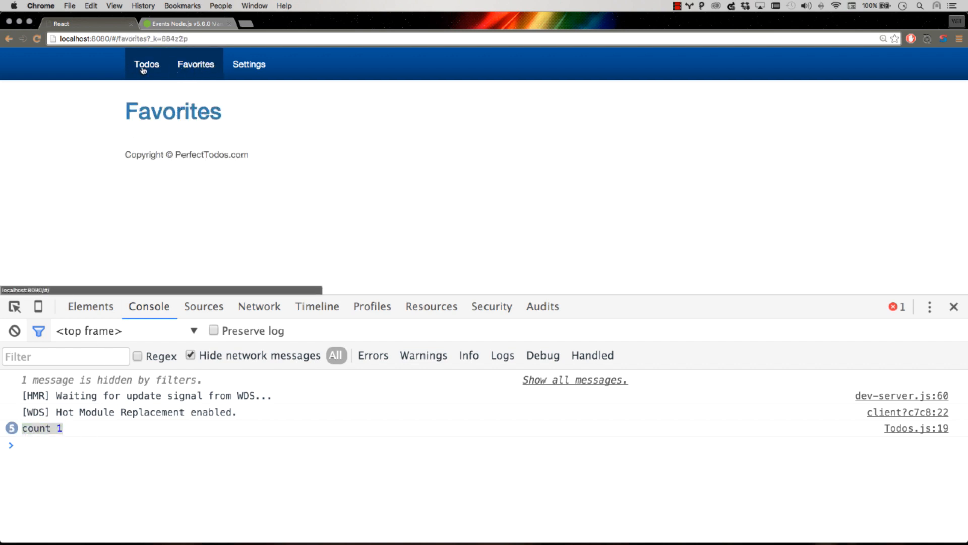
click(145, 63)
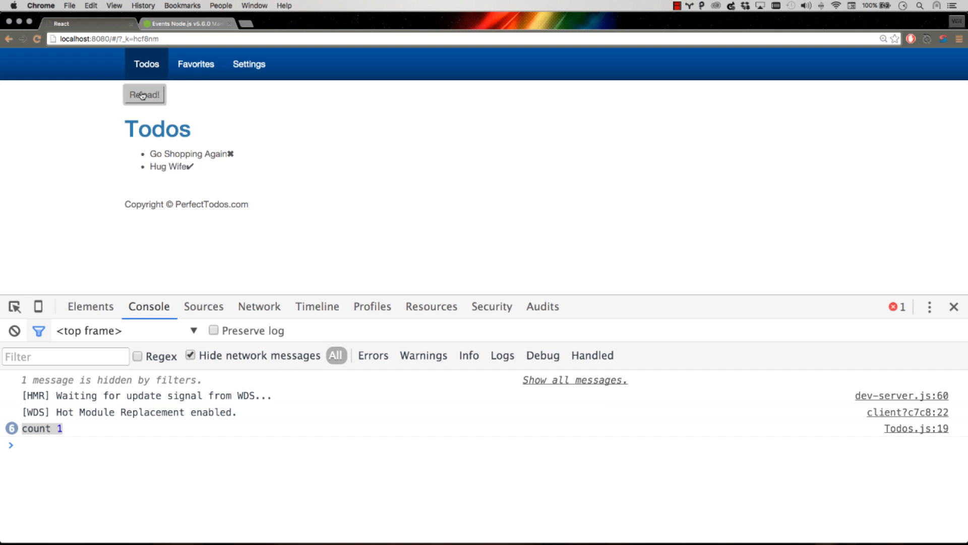
click(144, 94)
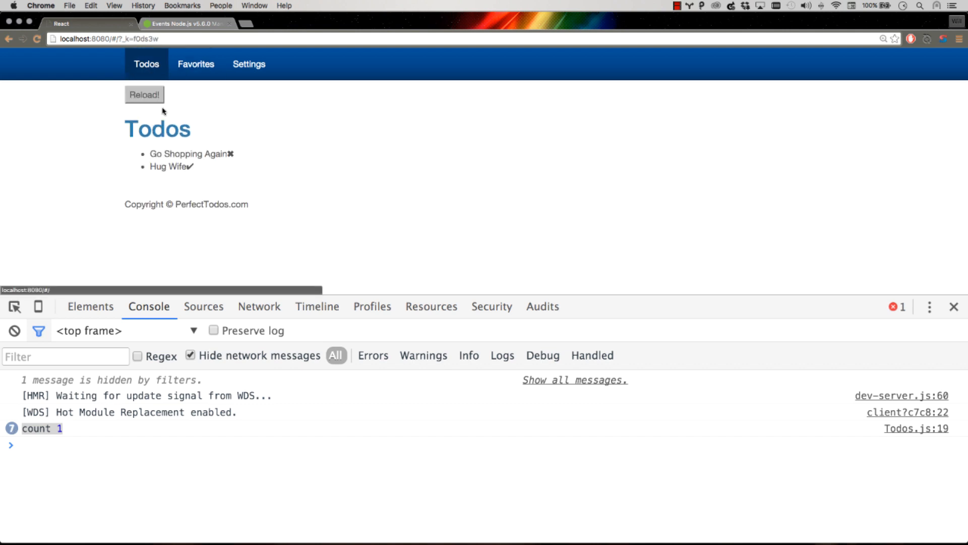
click(195, 64)
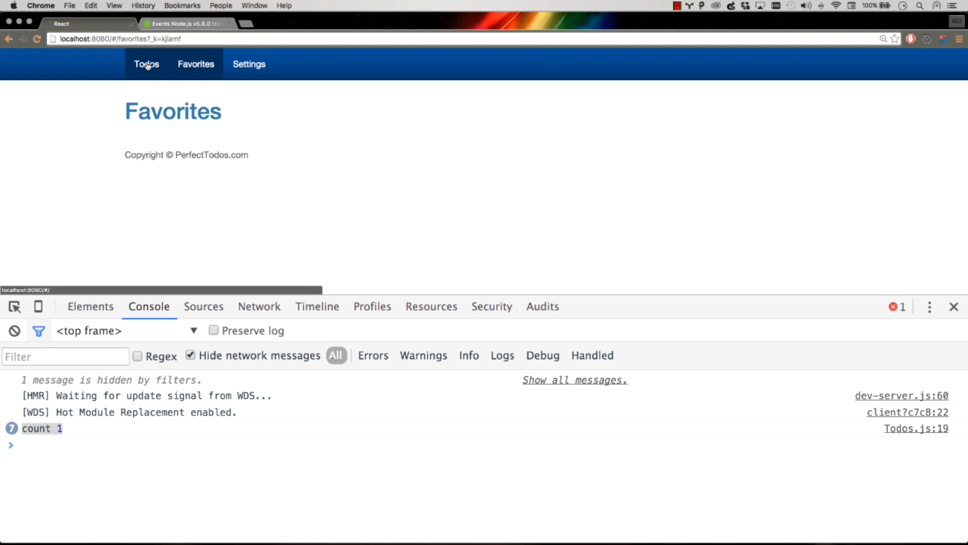
click(146, 63)
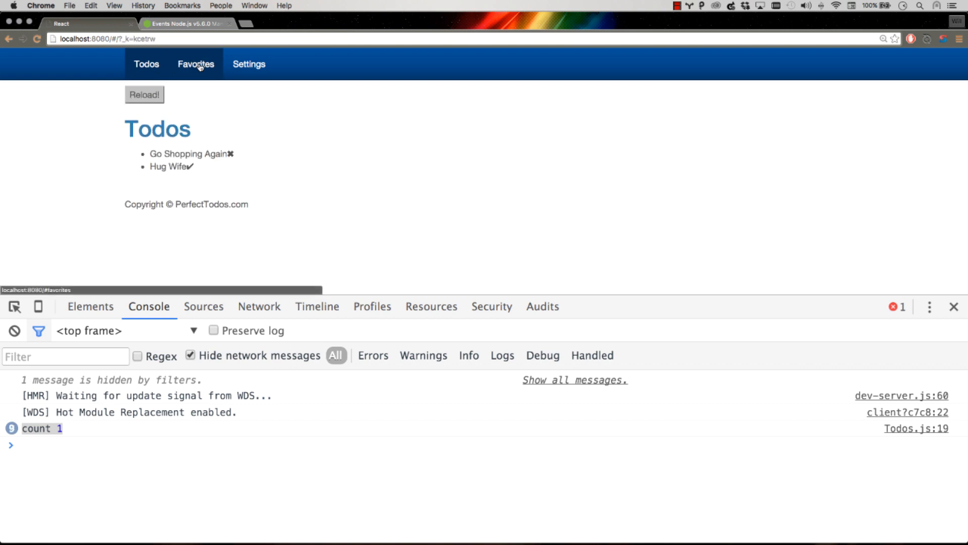
click(196, 63)
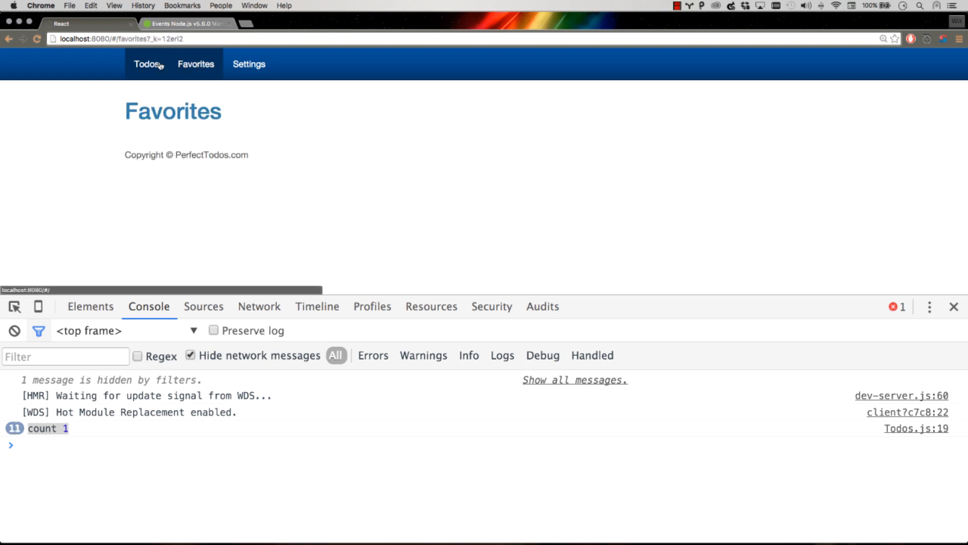
click(146, 64)
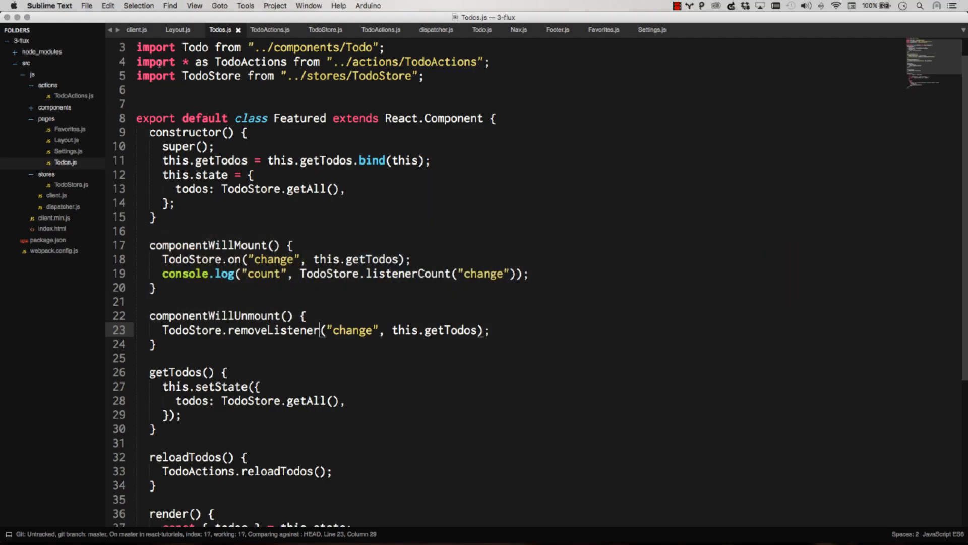
click(372, 274)
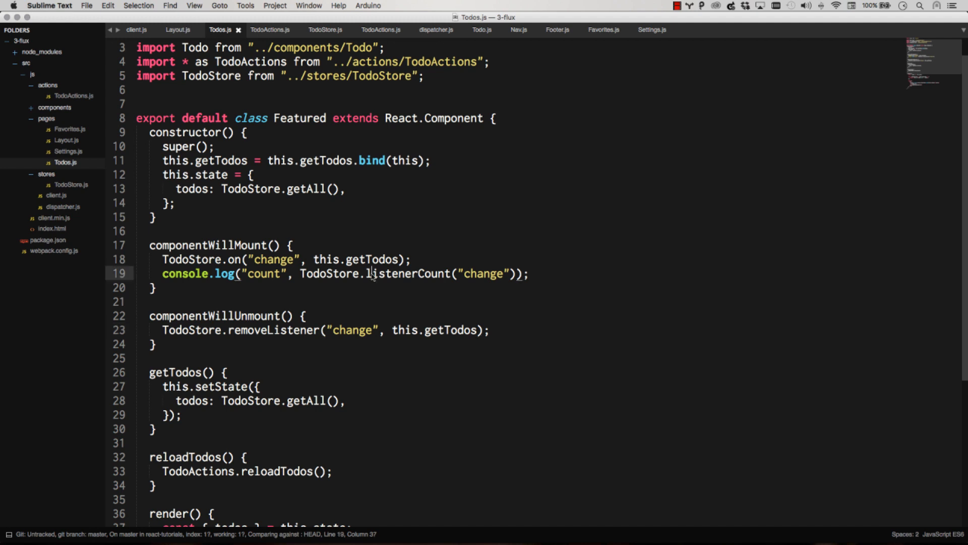